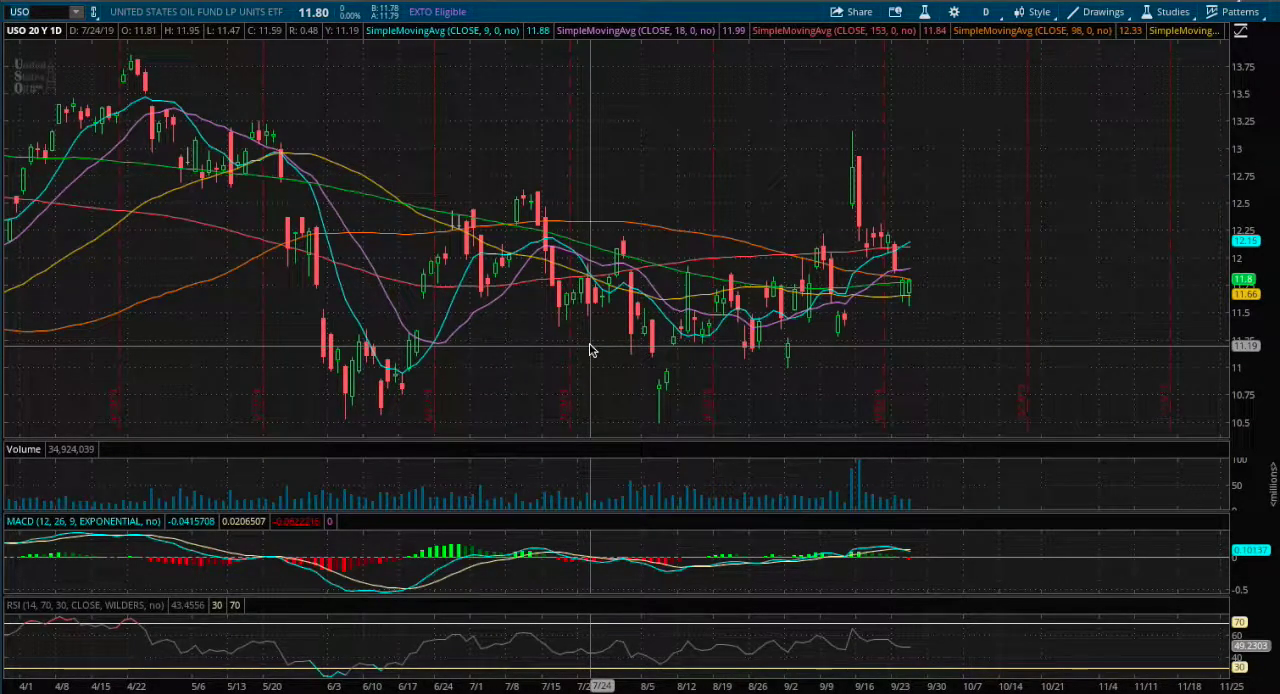
pyautogui.moveTo(544, 176)
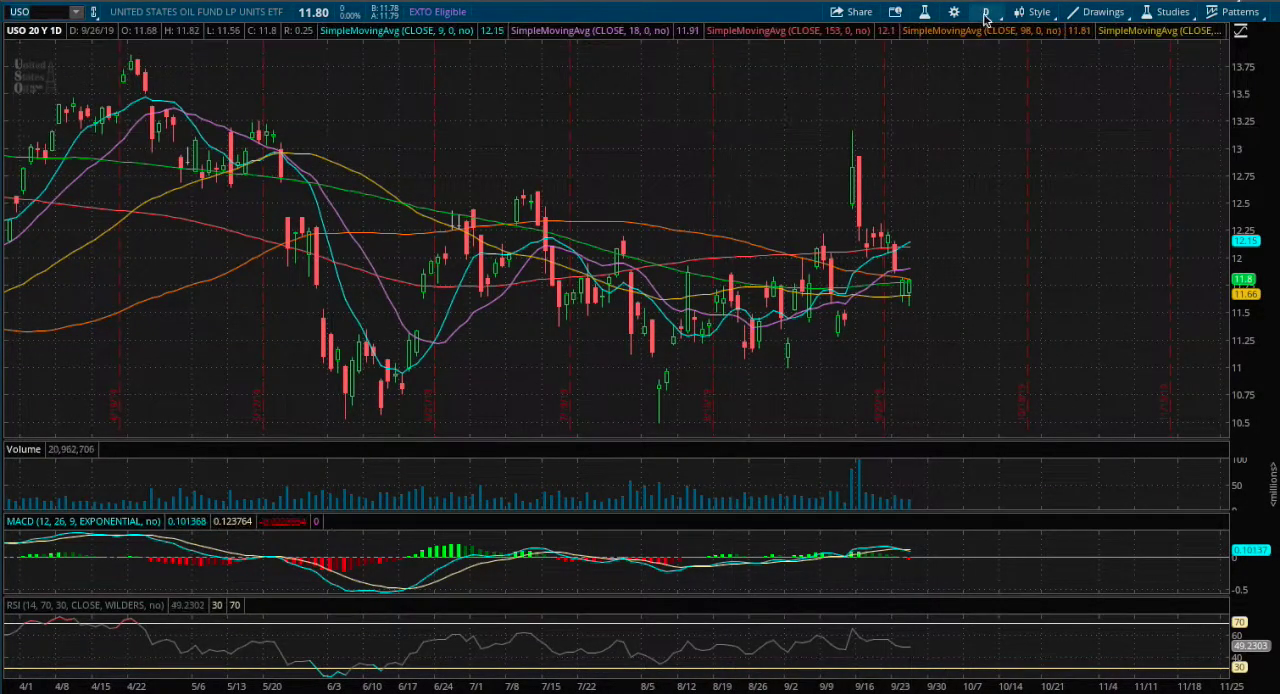
# Step: Switch the USO chart to 180 D : 1h, then to 180 D : 4h candles
pyautogui.click(984, 12)
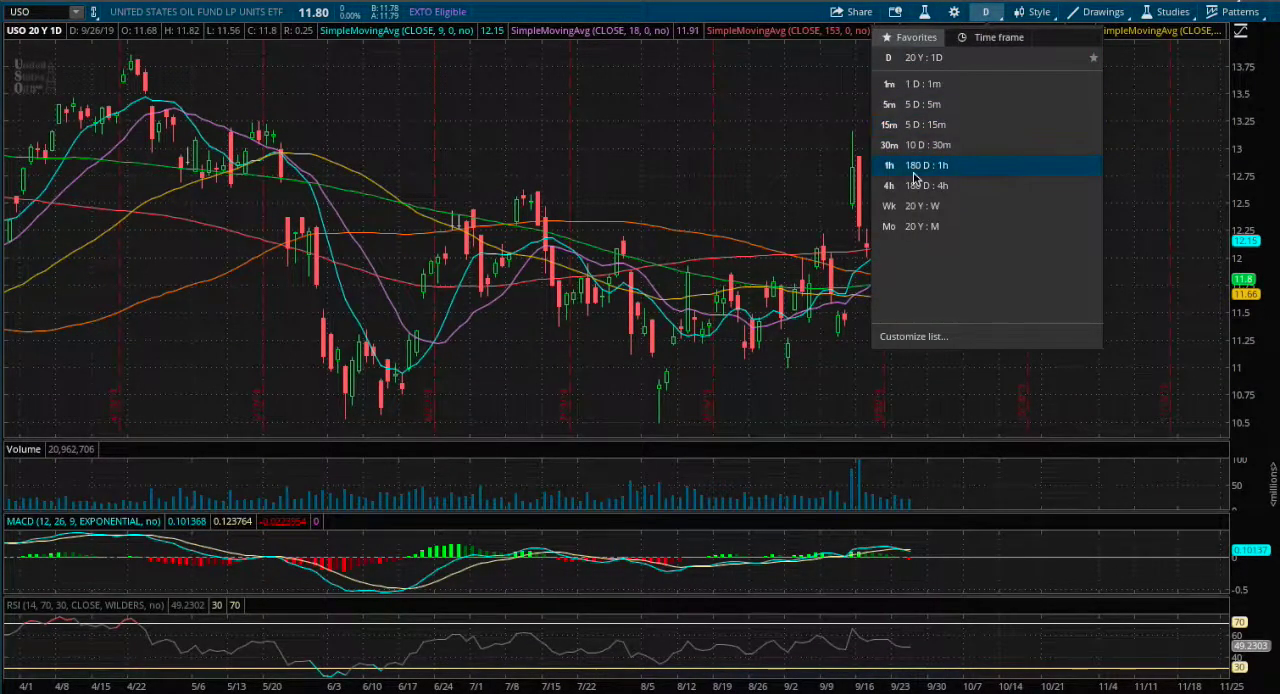
pyautogui.click(926, 164)
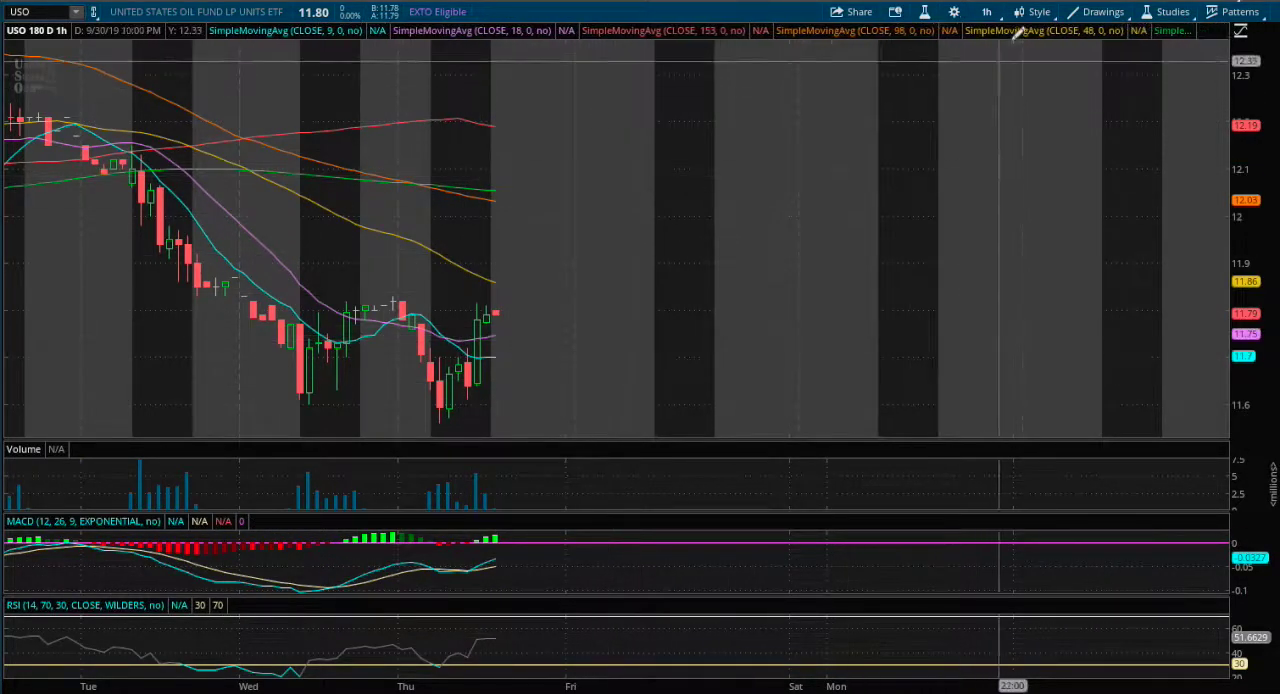
pyautogui.click(984, 12)
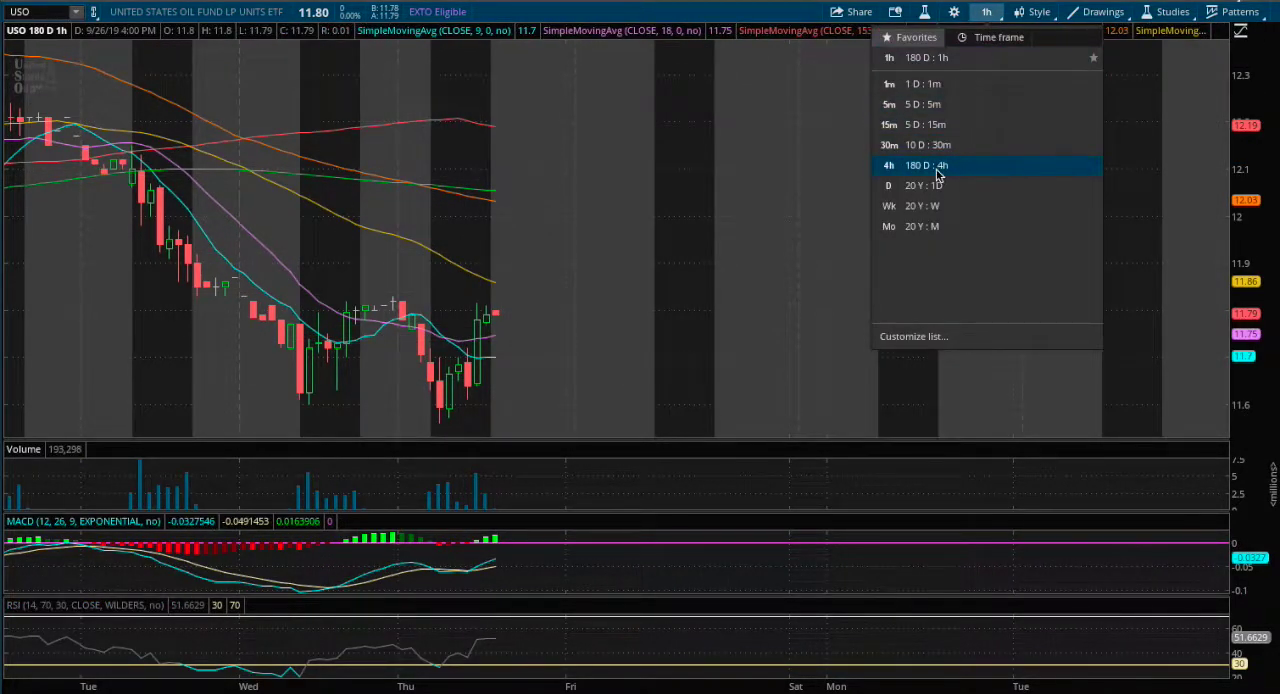
pyautogui.click(920, 164)
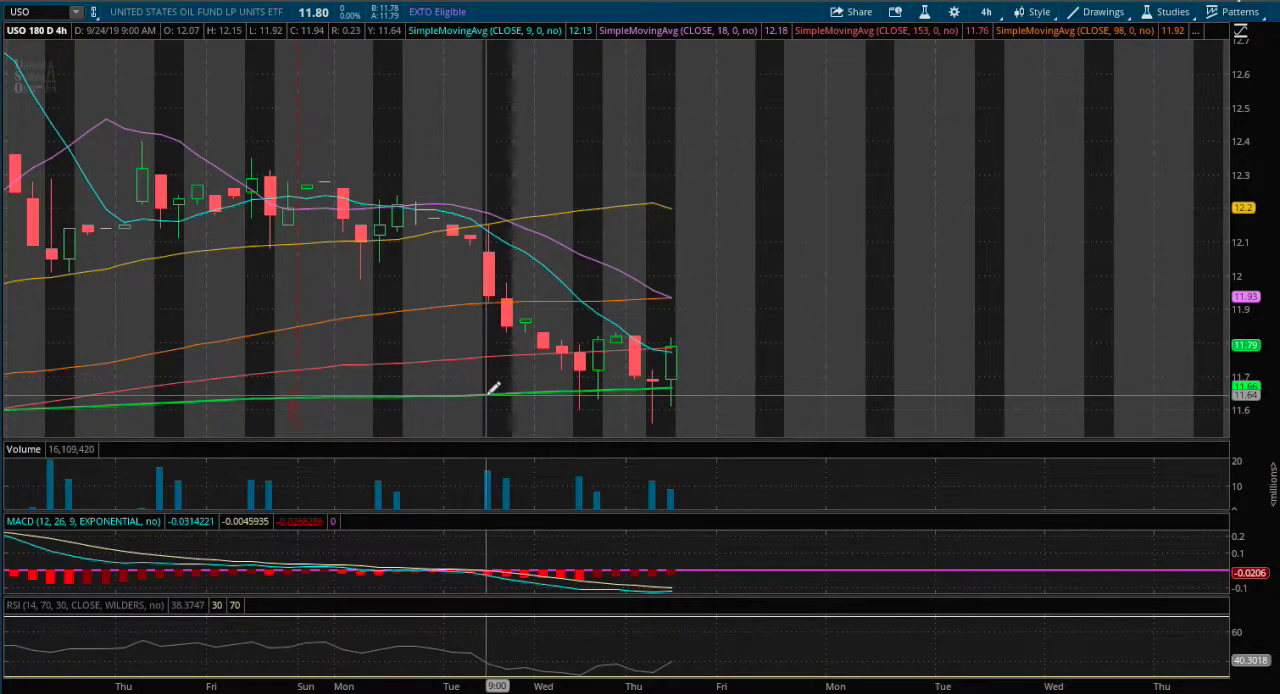
pyautogui.click(984, 12)
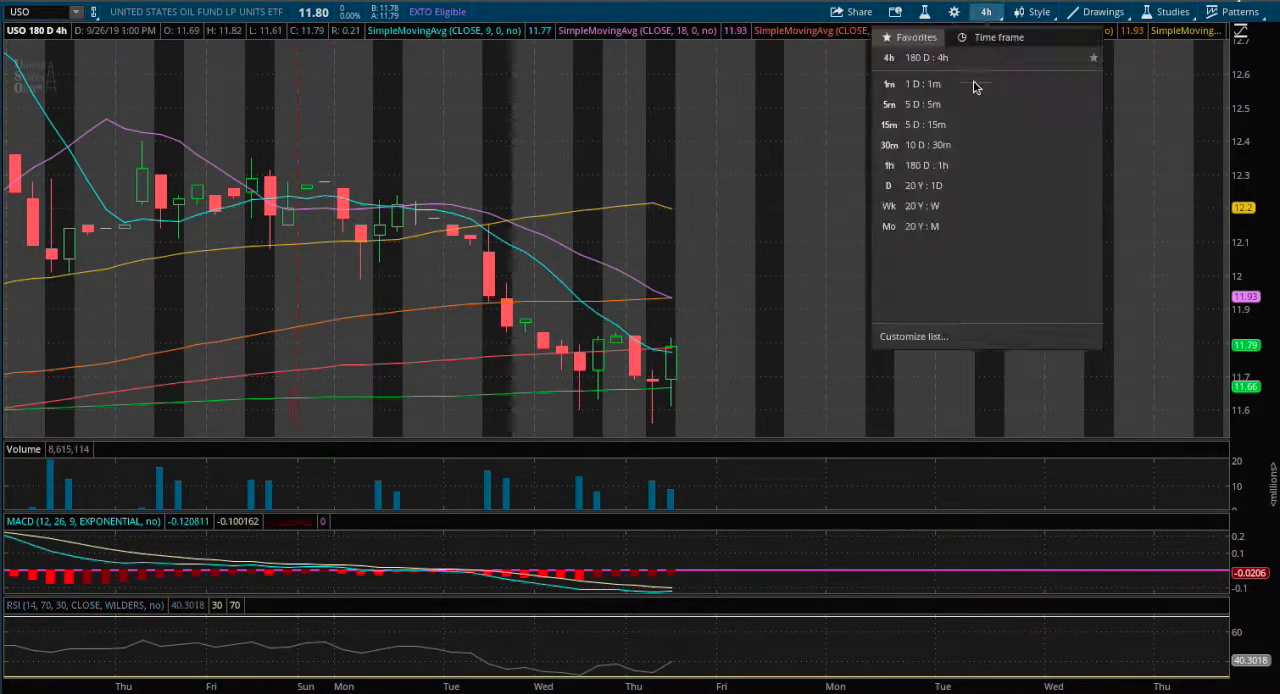
pyautogui.click(888, 184)
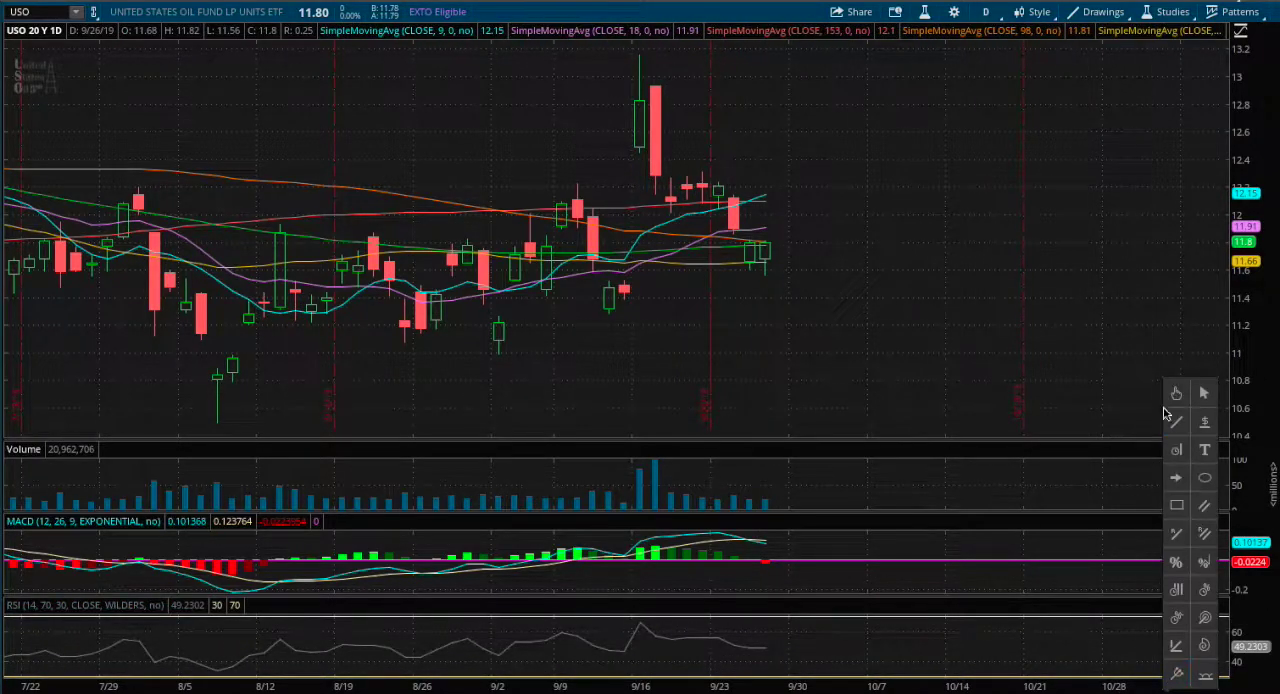
pyautogui.moveTo(222, 378)
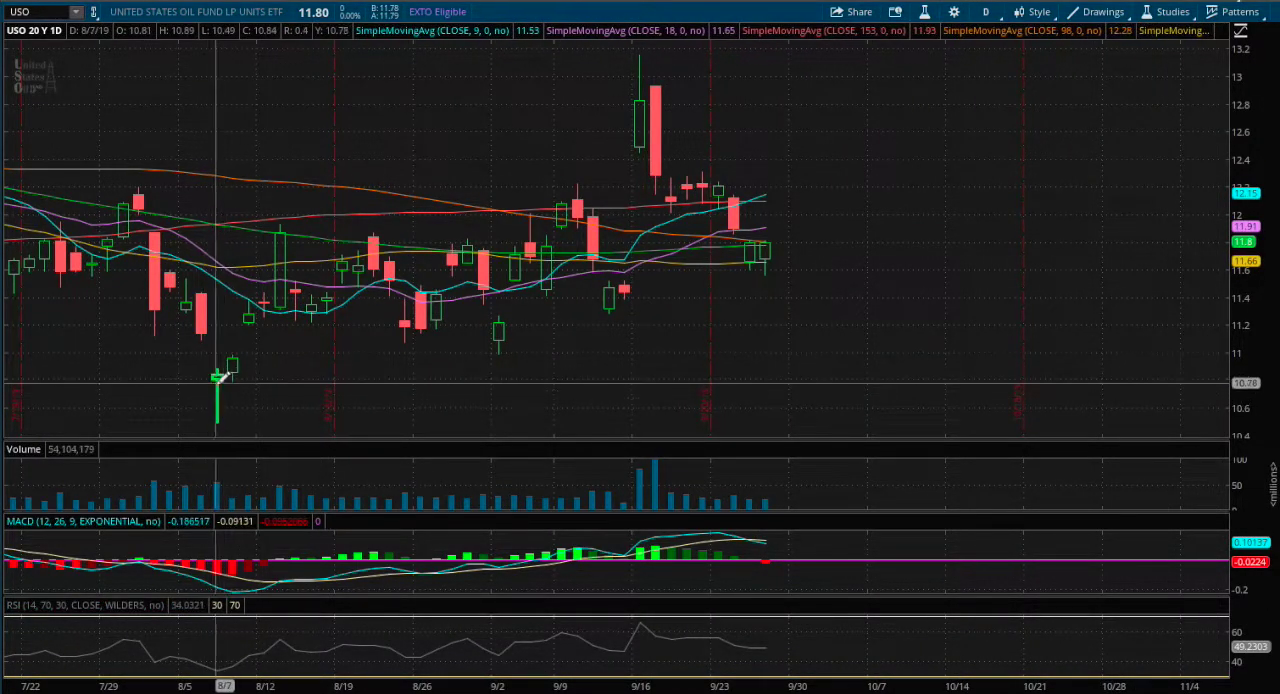
# Step: Draw a rising trendline from the 8/5 August low up past the last candle
pyautogui.moveTo(218, 380); pyautogui.dragTo(850, 250)
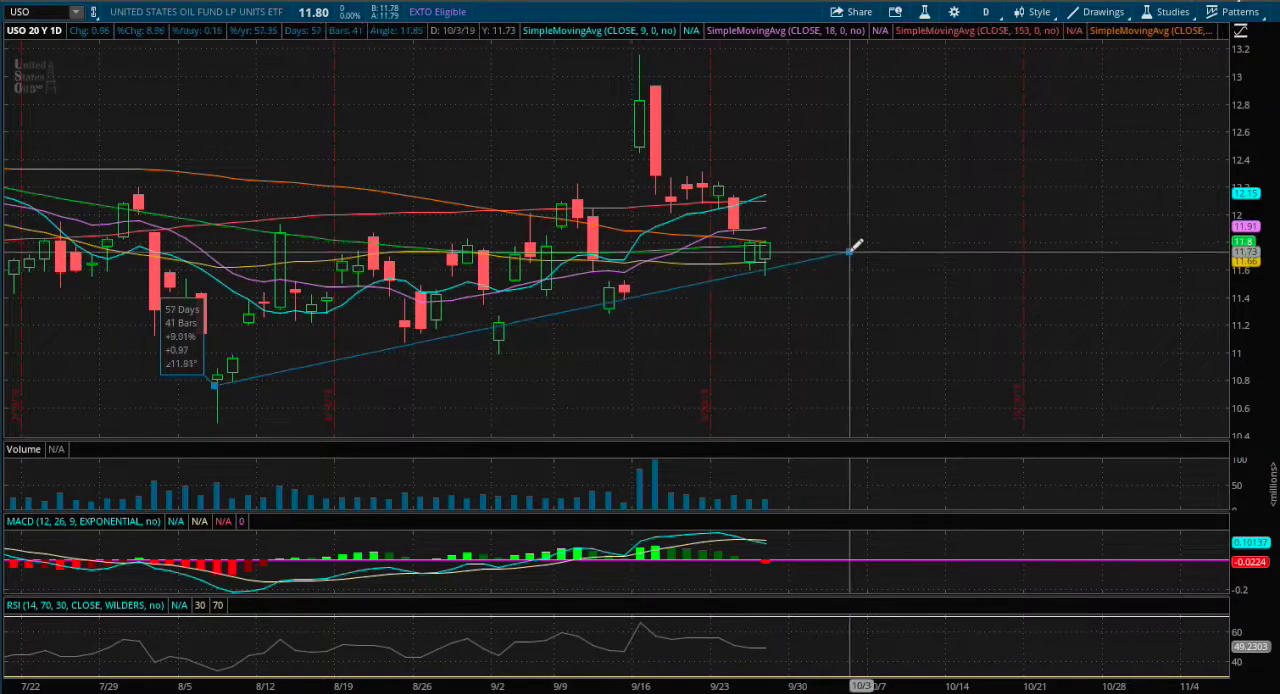
pyautogui.moveTo(850, 252); pyautogui.dragTo(852, 262)
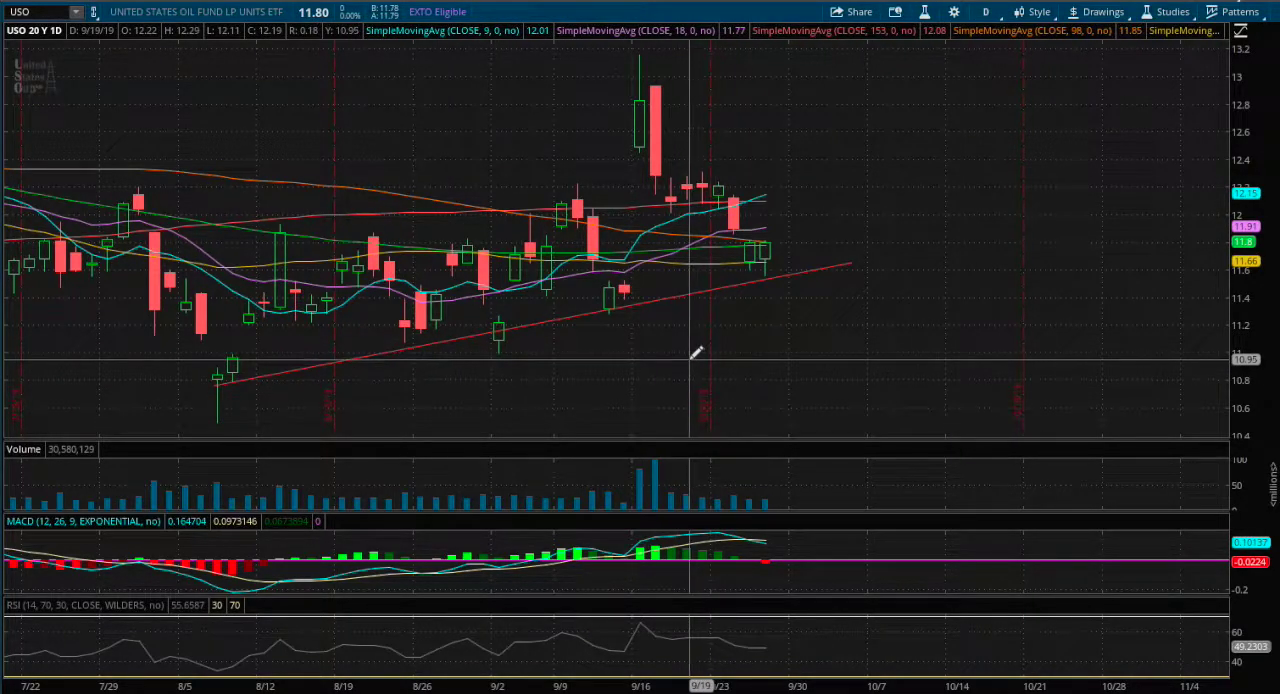
pyautogui.moveTo(160, 330)
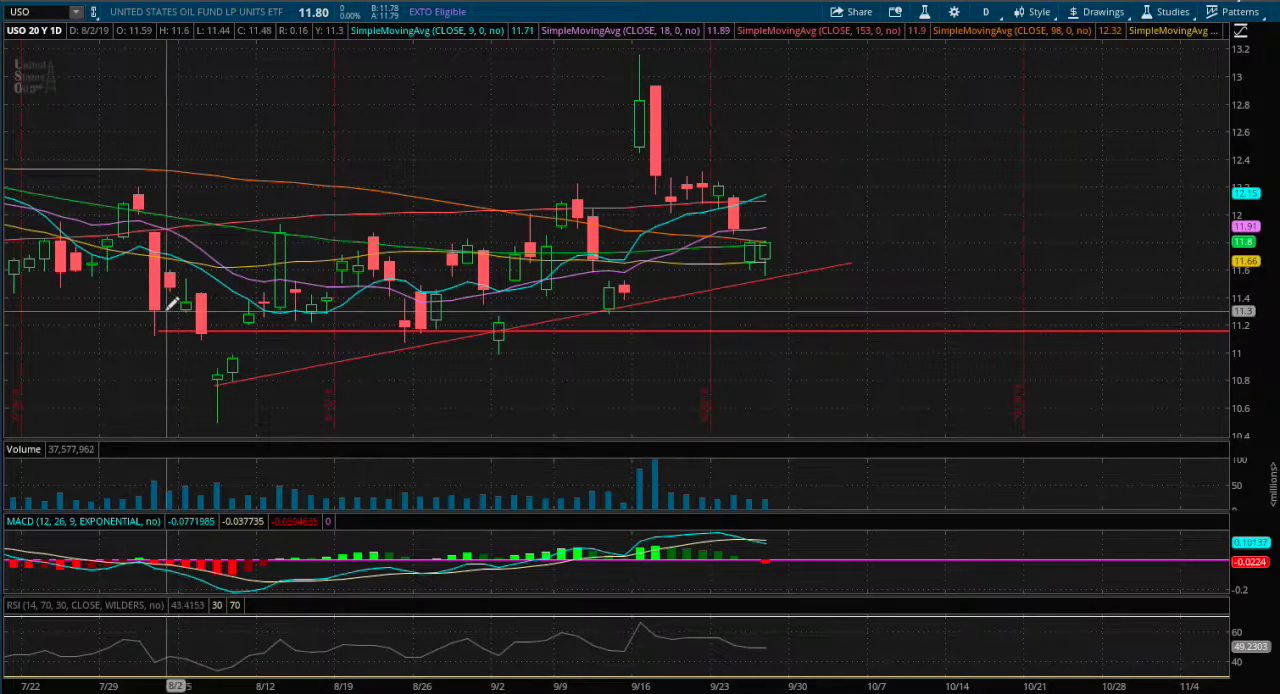
pyautogui.moveTo(430, 300)
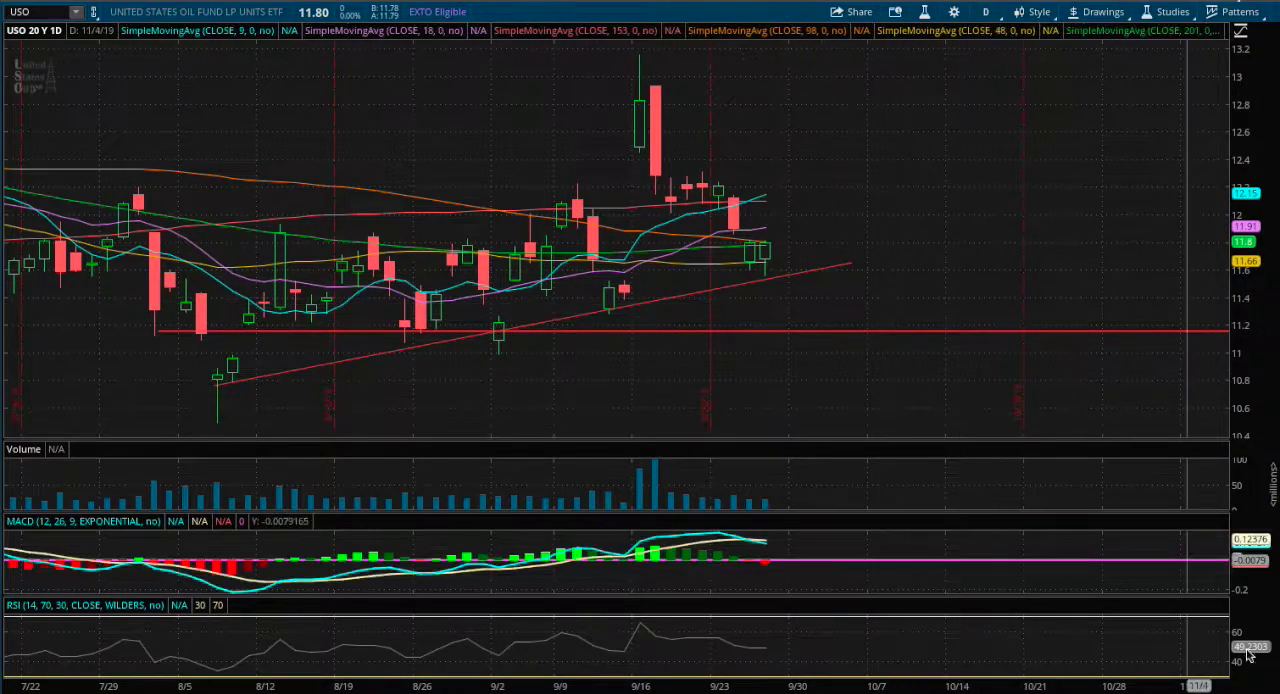
pyautogui.moveTo(700, 208)
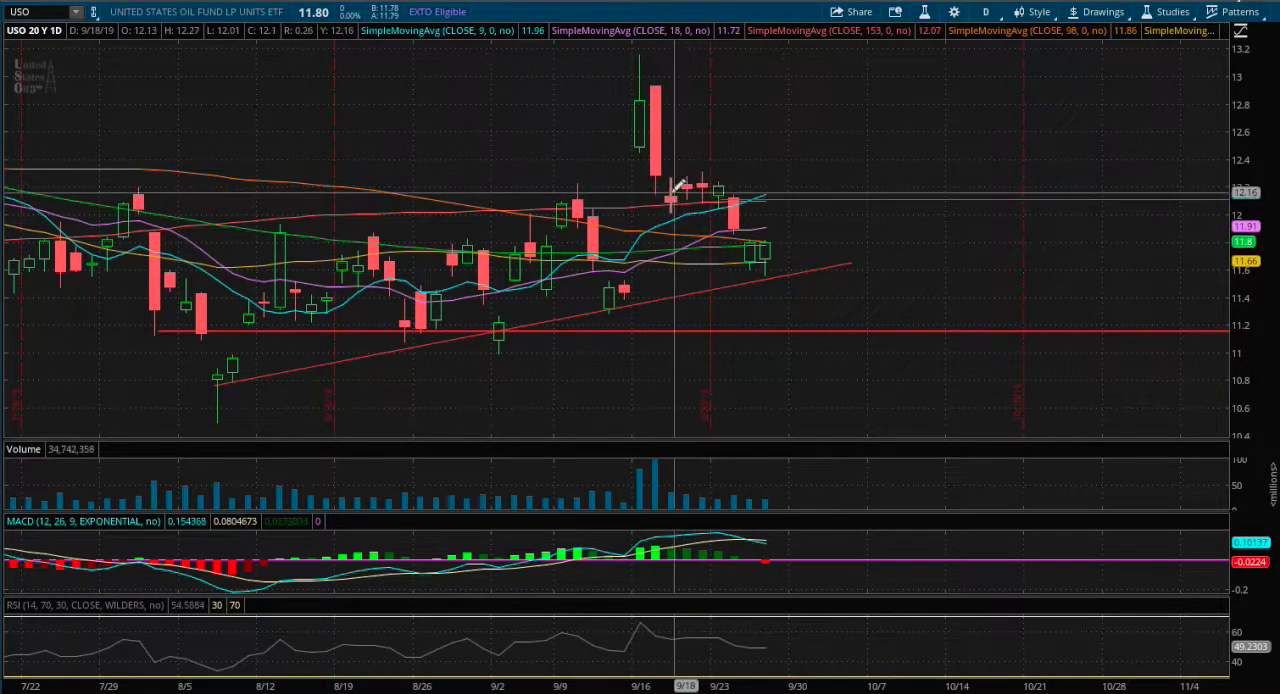
pyautogui.moveTo(688, 188)
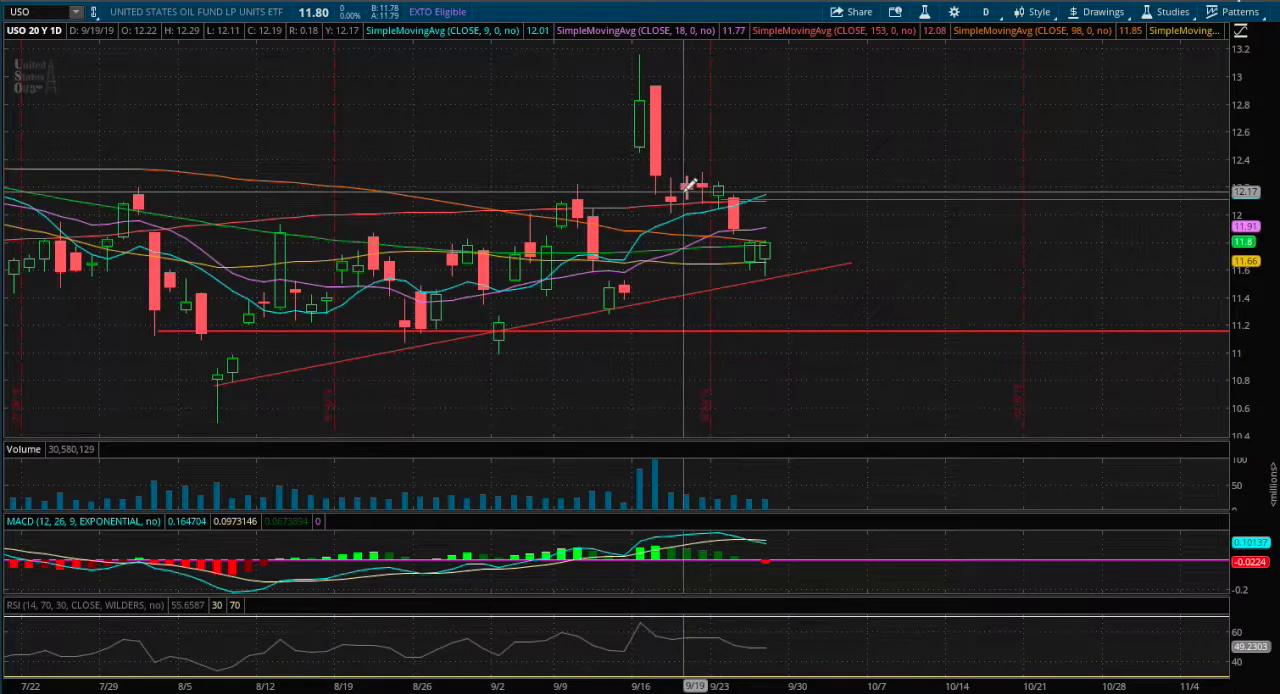
pyautogui.moveTo(692, 190)
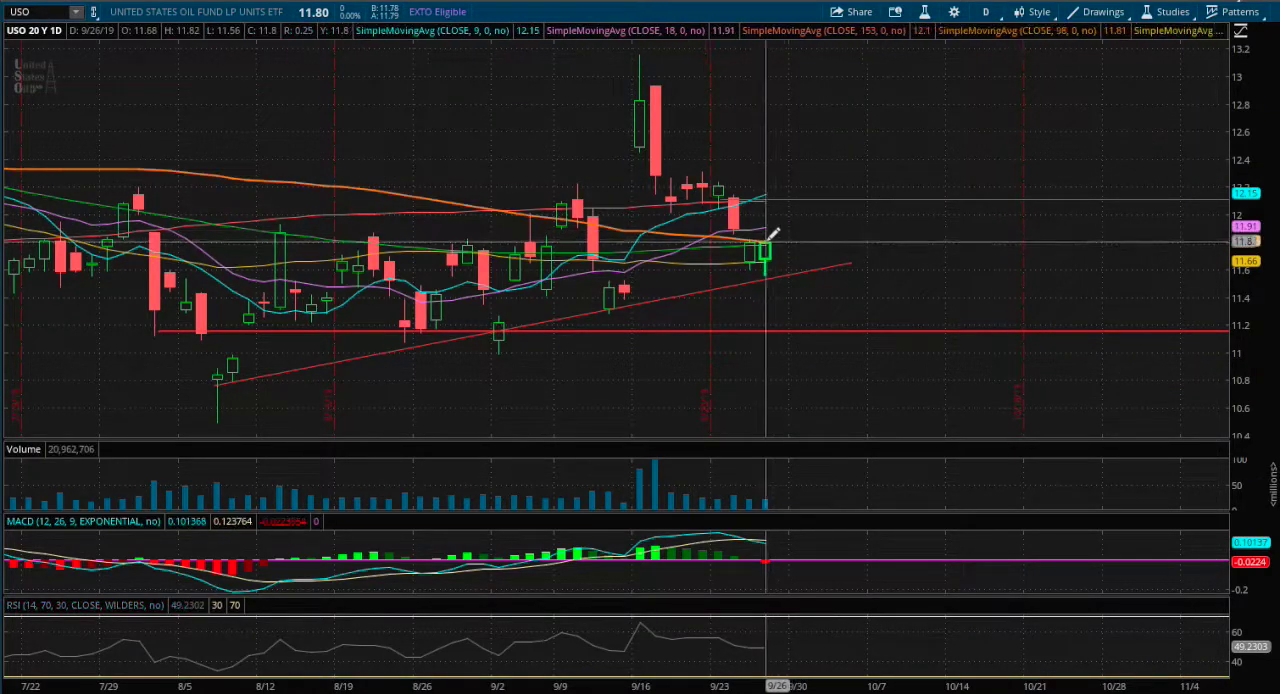
# Step: Project a rising line from the last daily candle past the 12.2 price level
pyautogui.moveTo(764, 244); pyautogui.dragTo(820, 196)
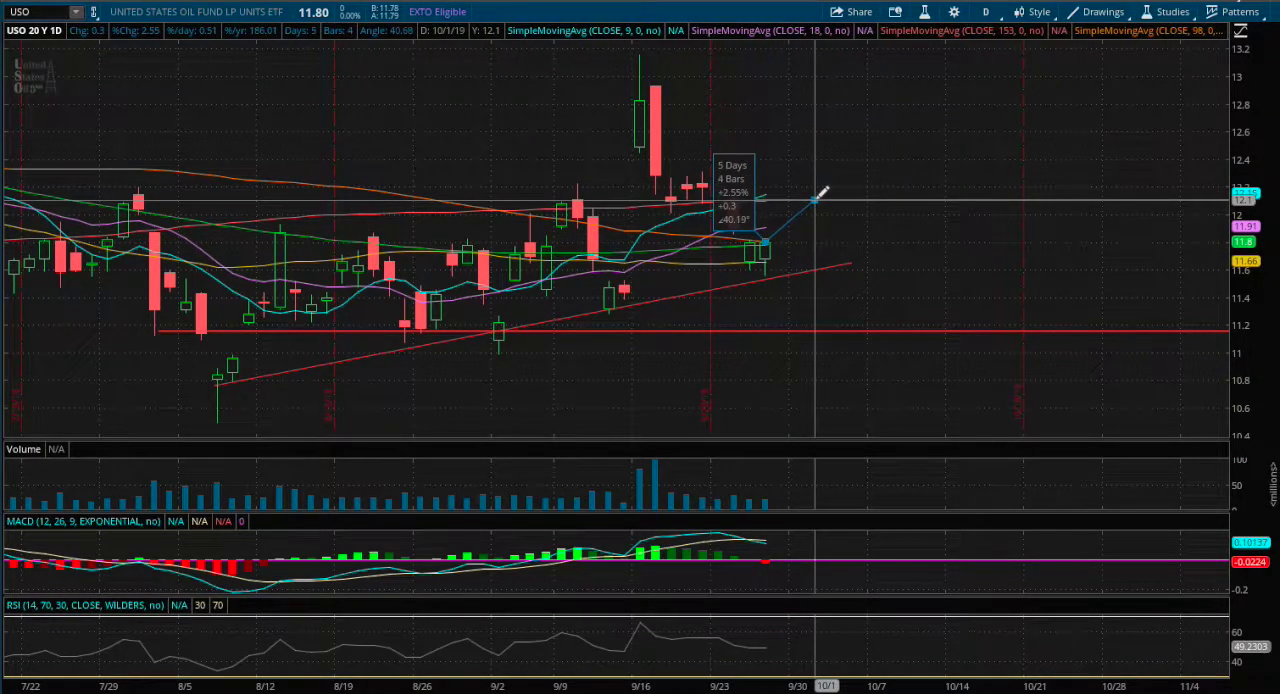
pyautogui.moveTo(770, 248)
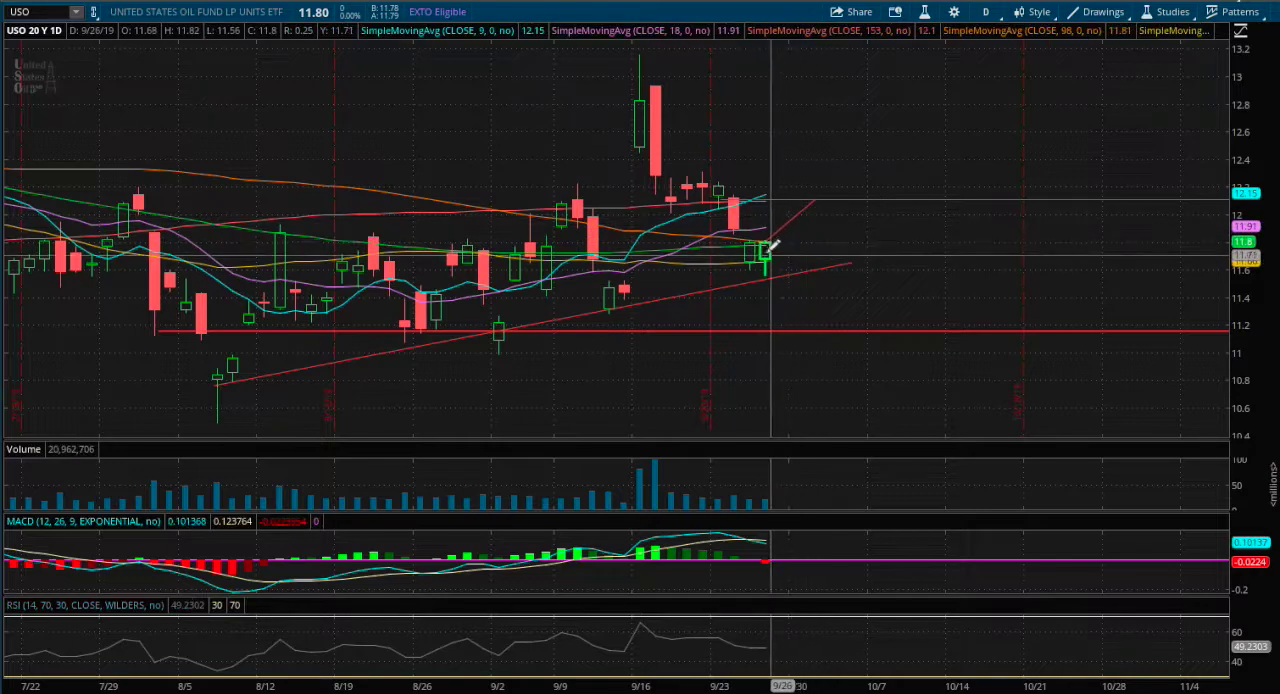
pyautogui.moveTo(770, 244); pyautogui.dragTo(824, 290)
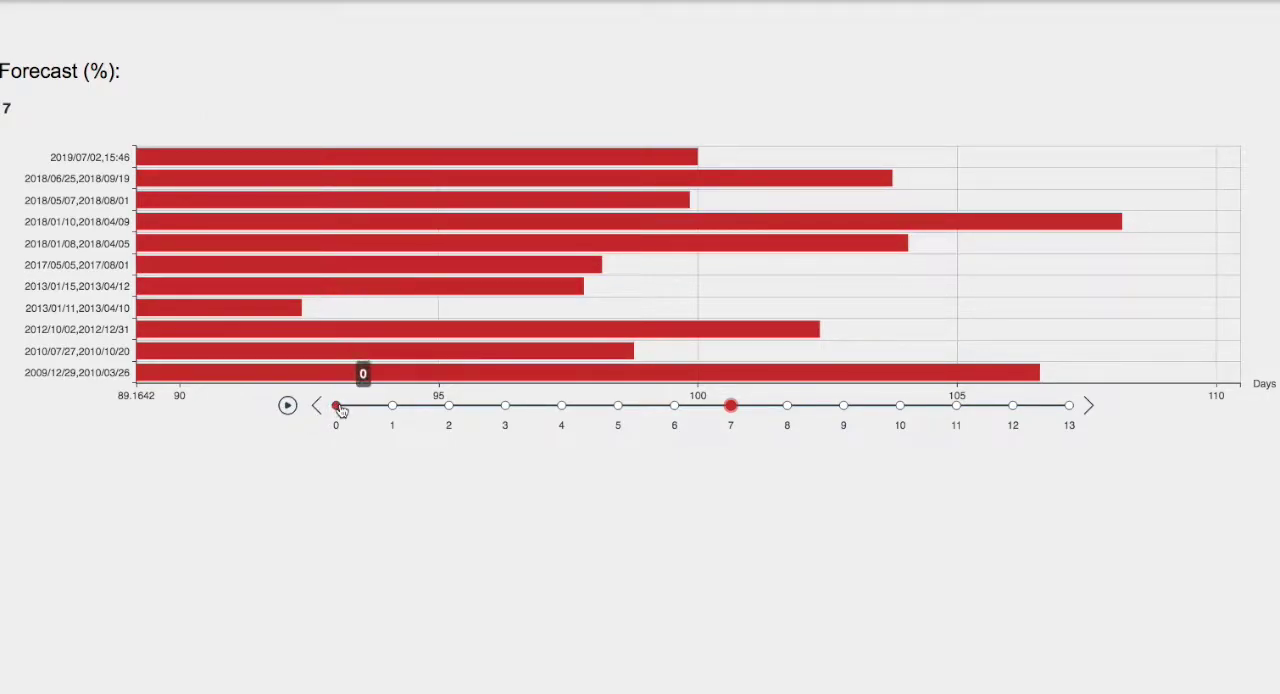
# Step: Rewind the forecast day slider to 0, then advance it to days 1 and 2
pyautogui.moveTo(730, 404); pyautogui.dragTo(336, 404)
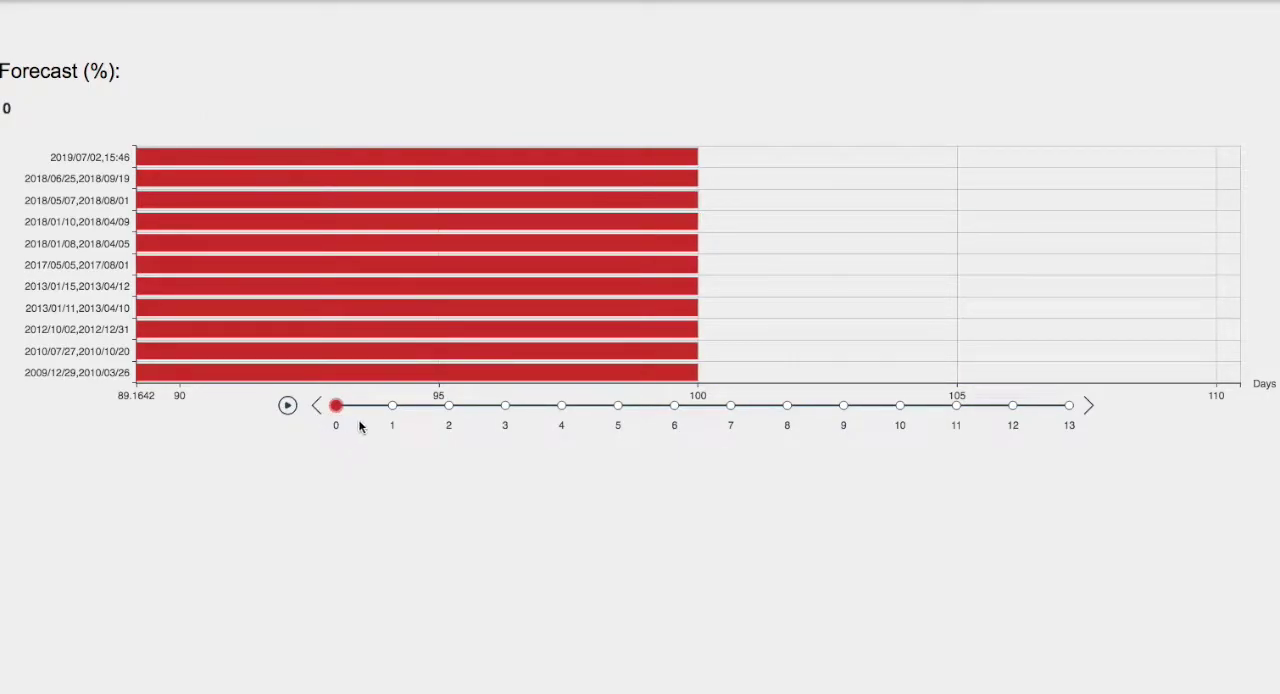
pyautogui.moveTo(336, 404); pyautogui.dragTo(392, 404)
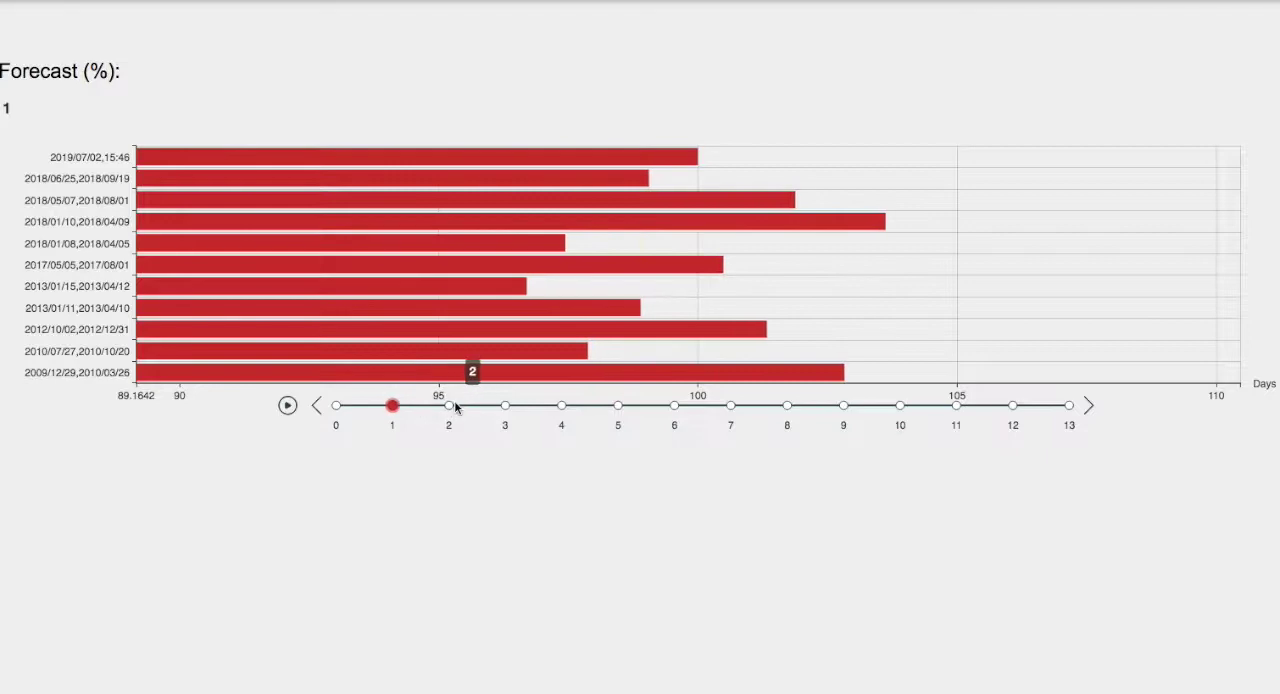
pyautogui.moveTo(392, 404); pyautogui.dragTo(560, 404)
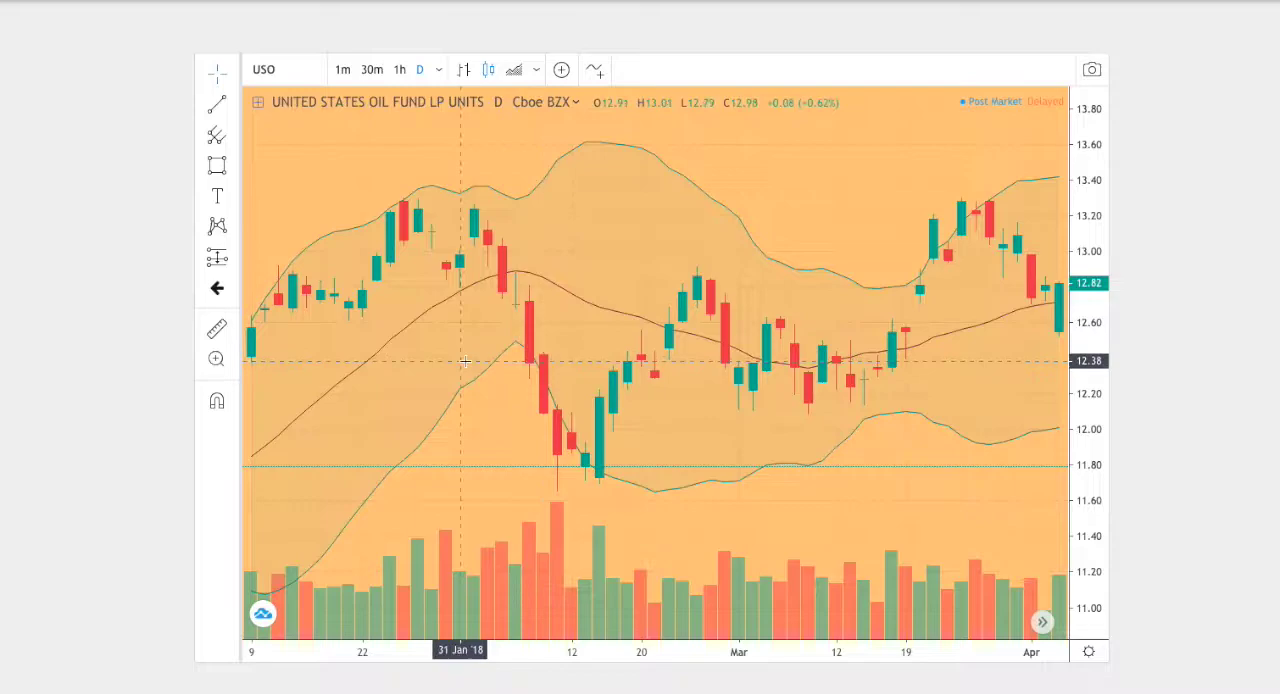
pyautogui.moveTo(472, 362)
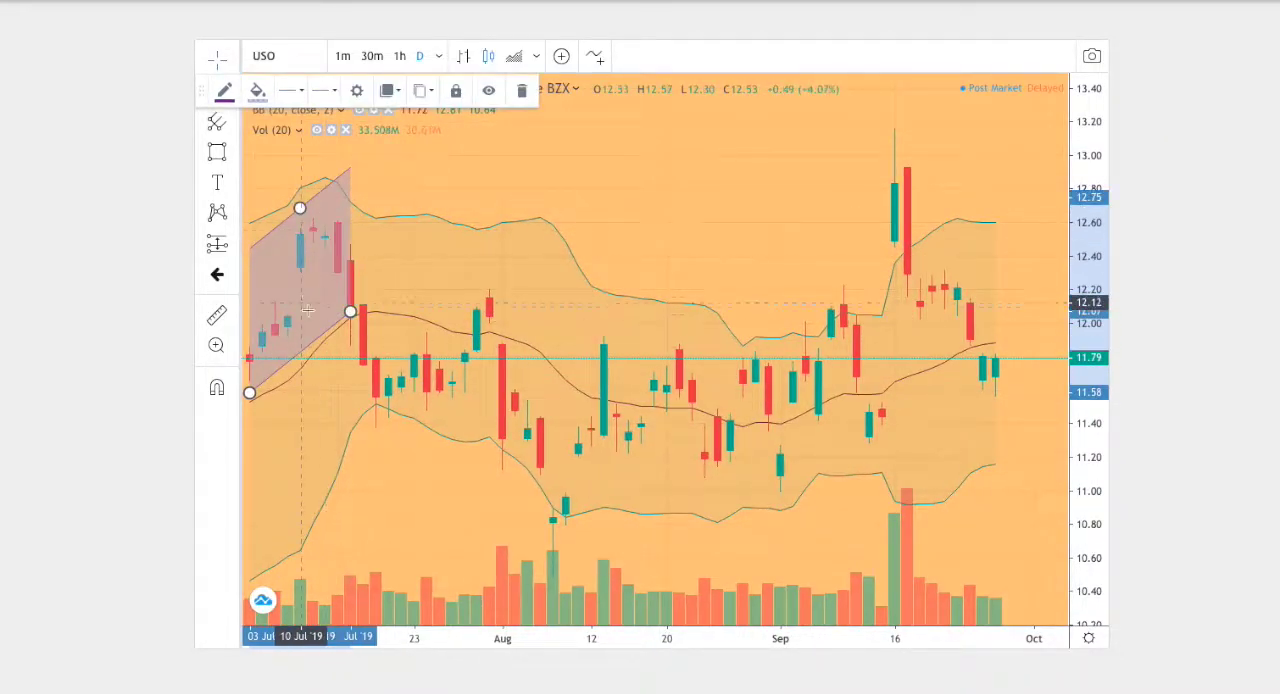
# Step: Mark the August low with a red ellipse and the September spike and latest candles in green
pyautogui.click(216, 152)
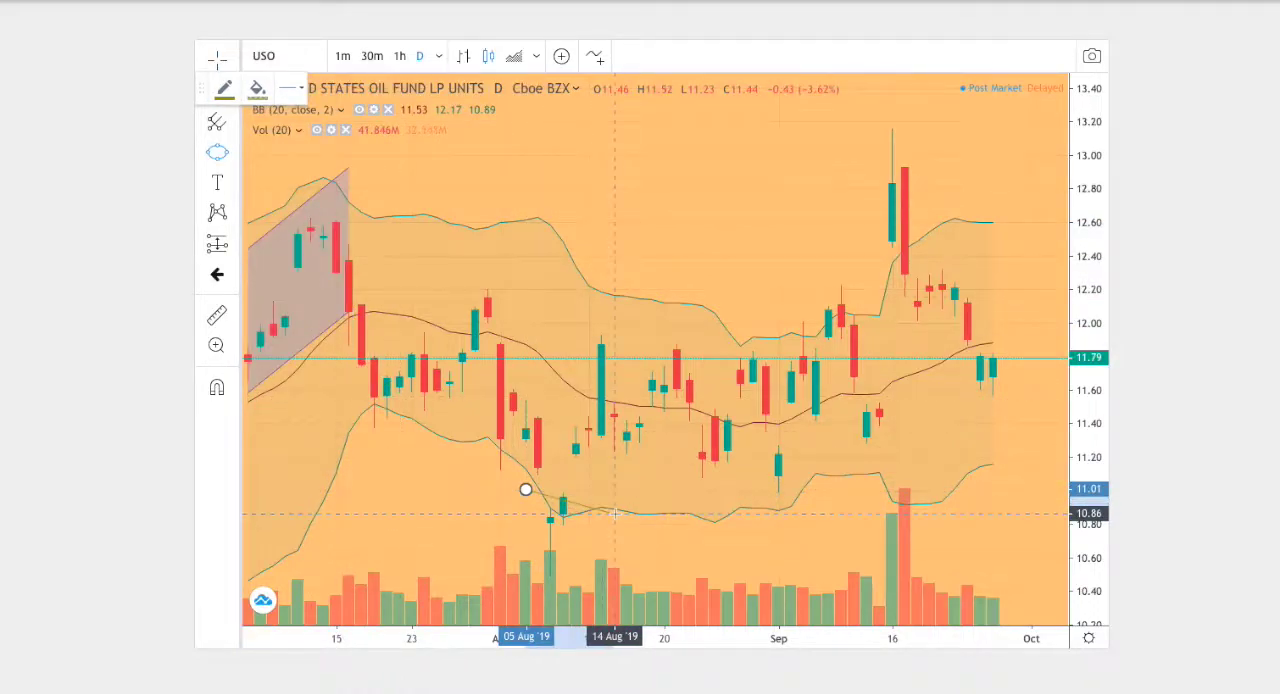
pyautogui.click(256, 84)
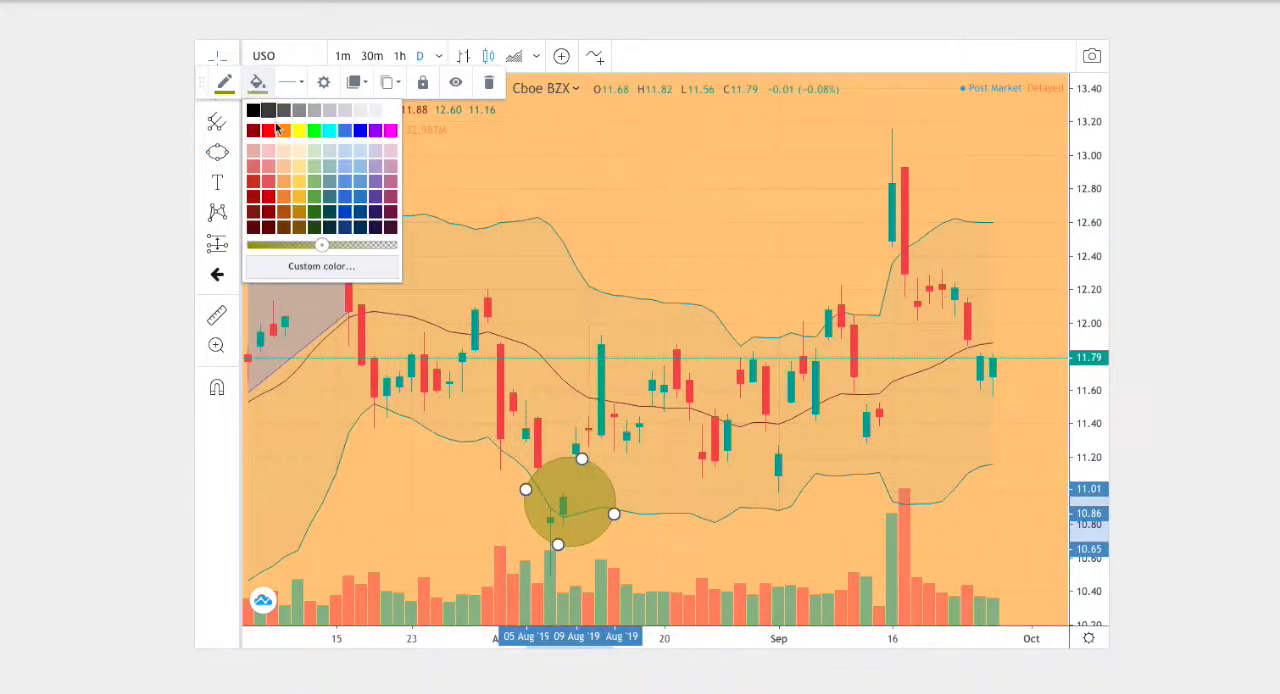
pyautogui.click(216, 152)
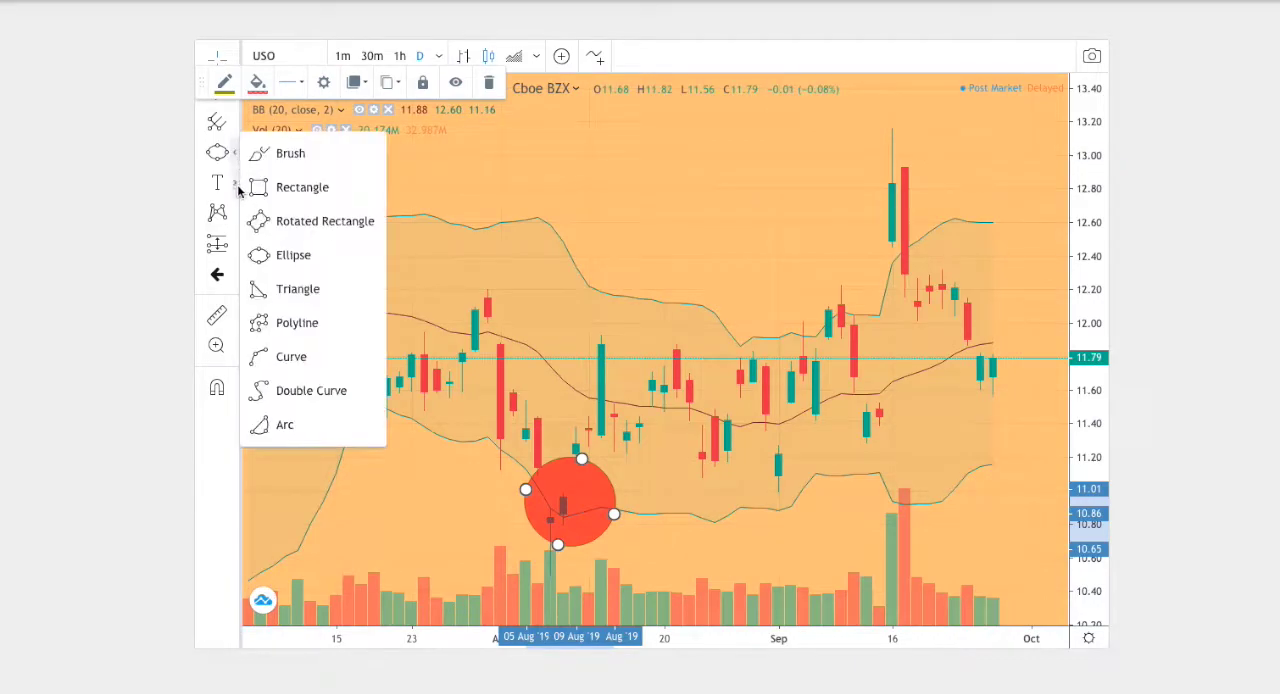
pyautogui.moveTo(292, 256)
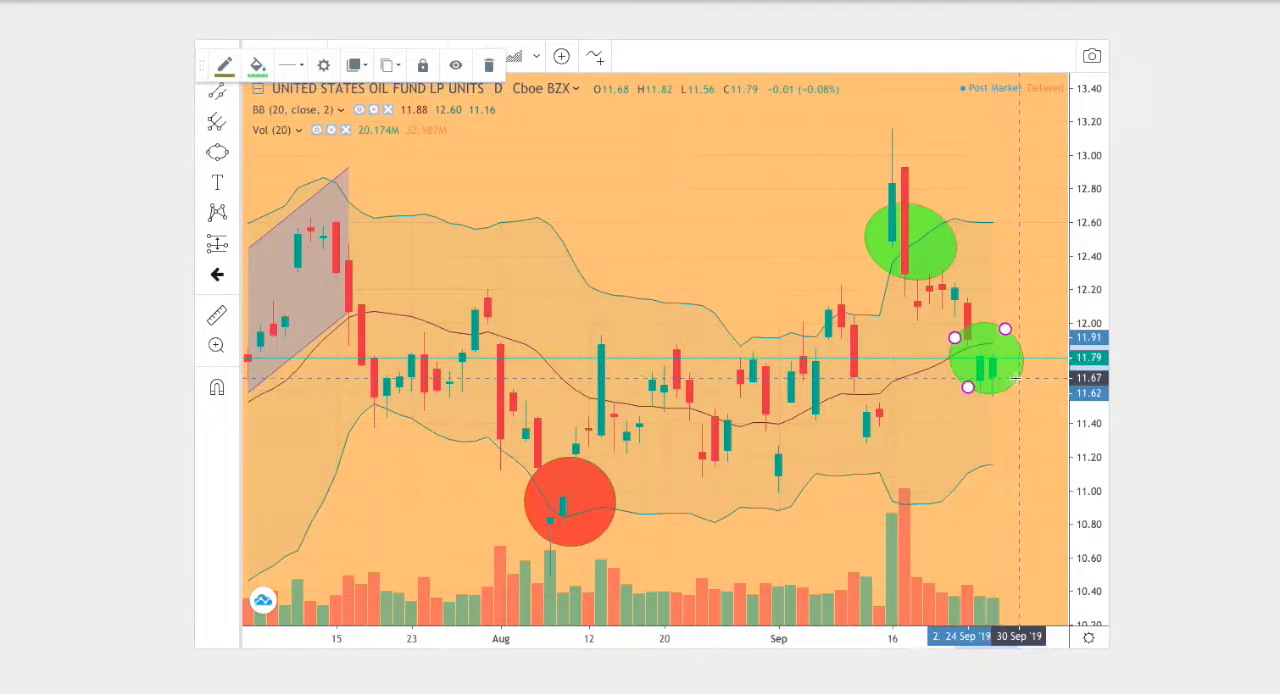
pyautogui.click(256, 64)
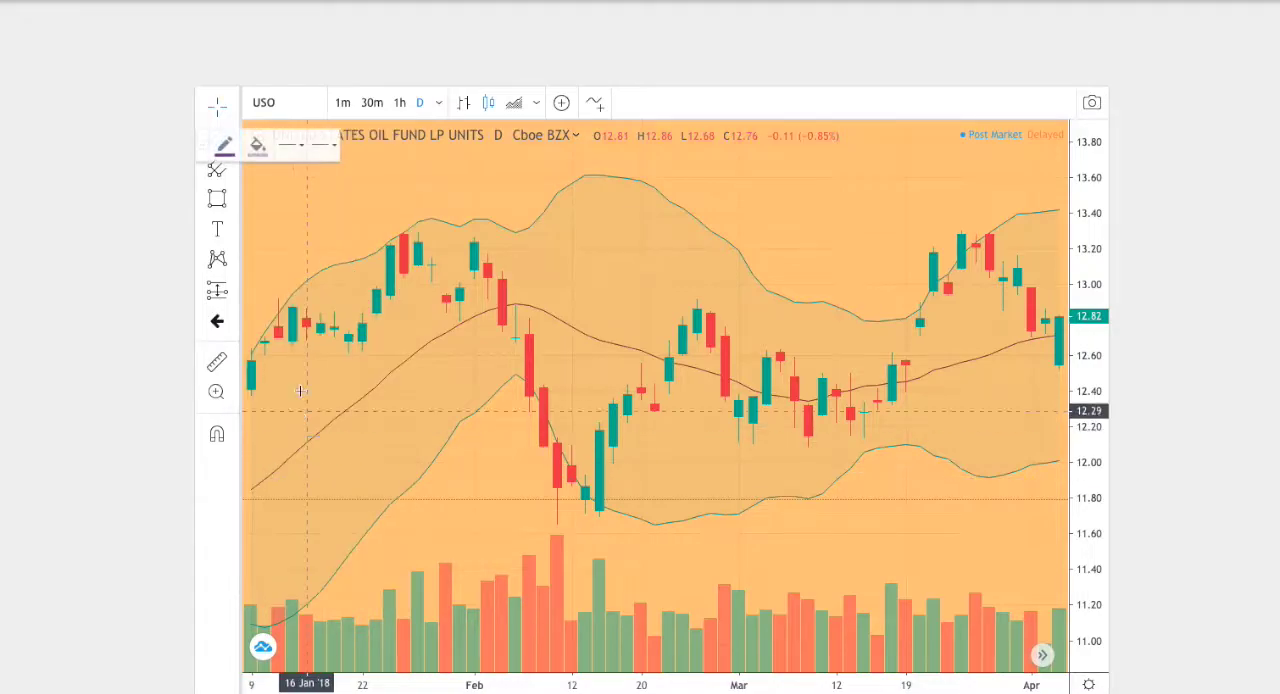
# Step: Draw the shaded rising channel over January and start an ellipse on the mid-February low
pyautogui.moveTo(264, 460); pyautogui.dragTo(488, 300)
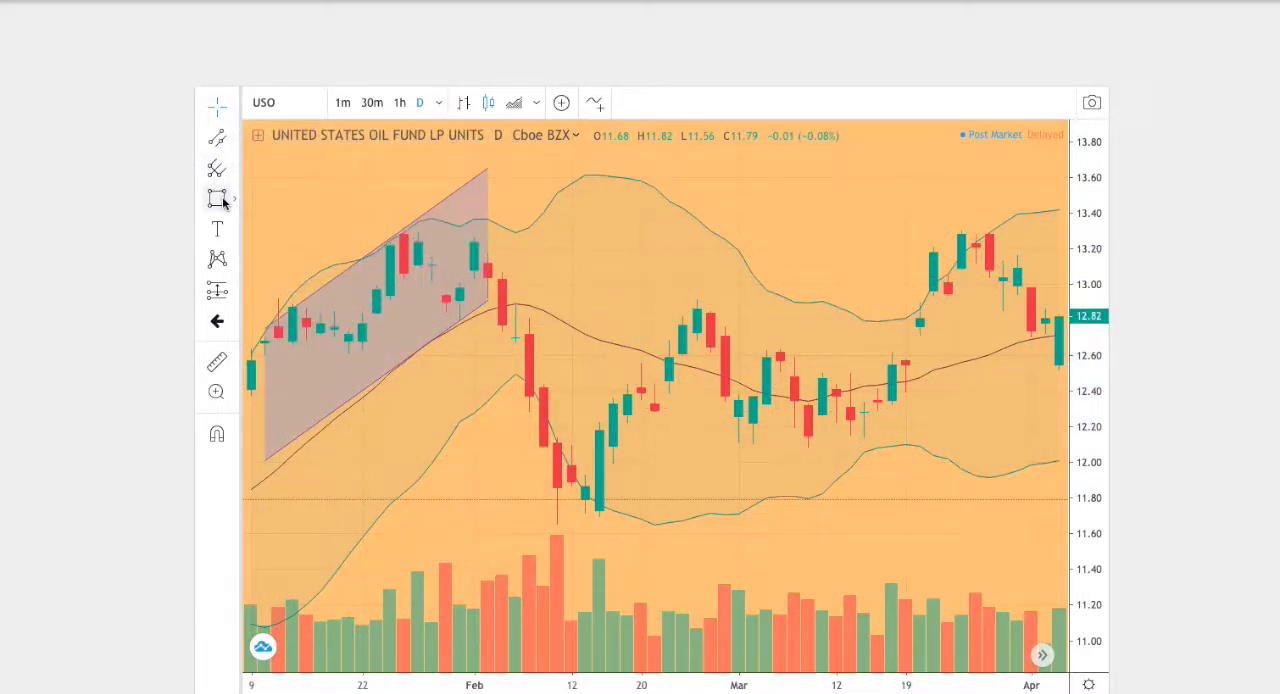
pyautogui.click(216, 198)
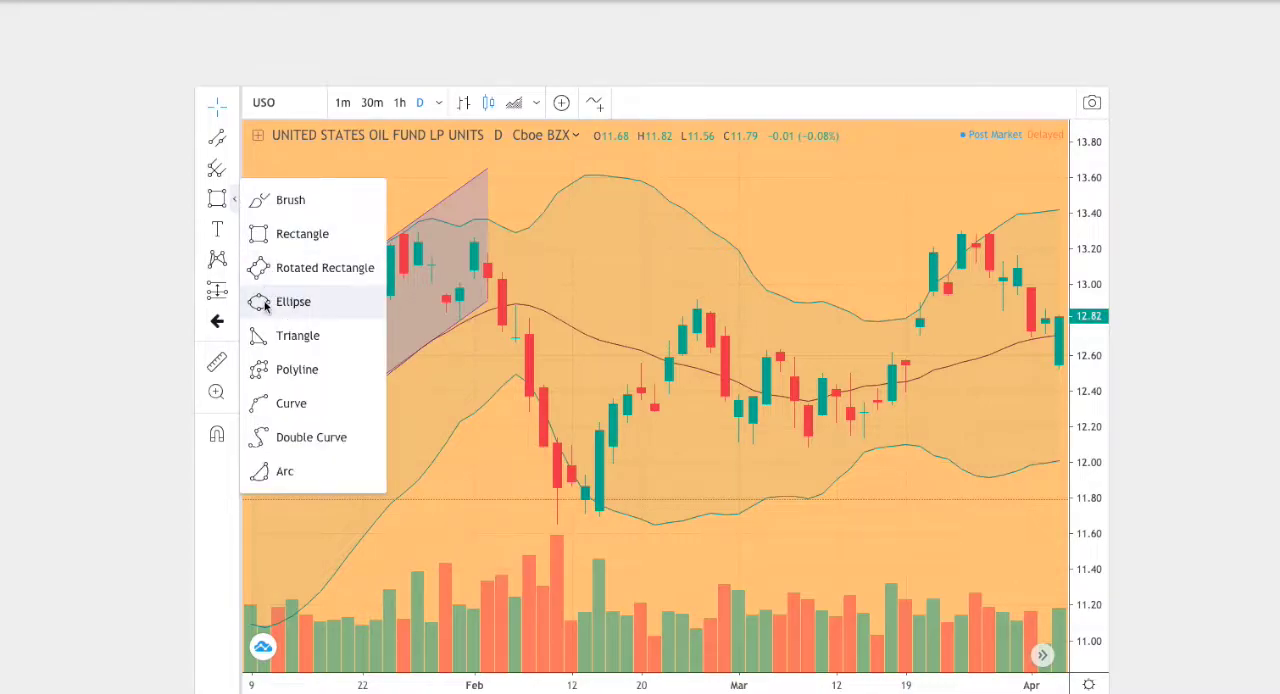
pyautogui.click(292, 300)
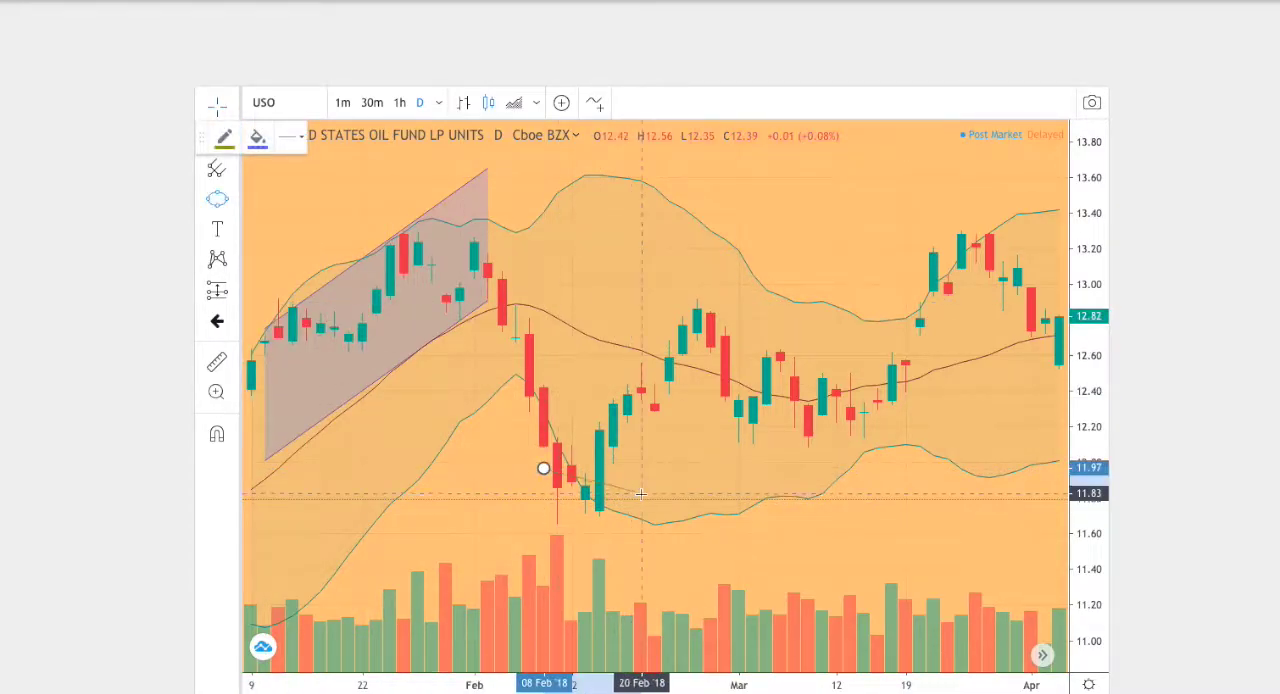
pyautogui.click(256, 136)
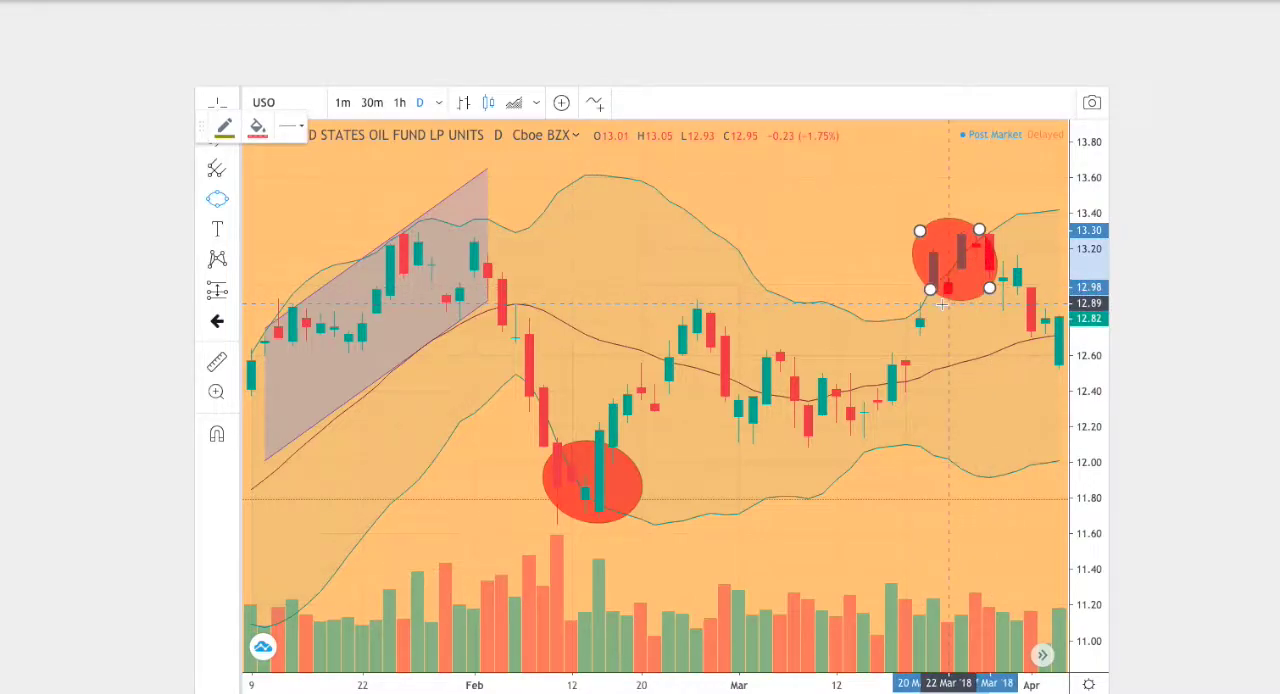
# Step: Colour the March peak ellipse green and place an ellipse around the latest candles
pyautogui.click(256, 124)
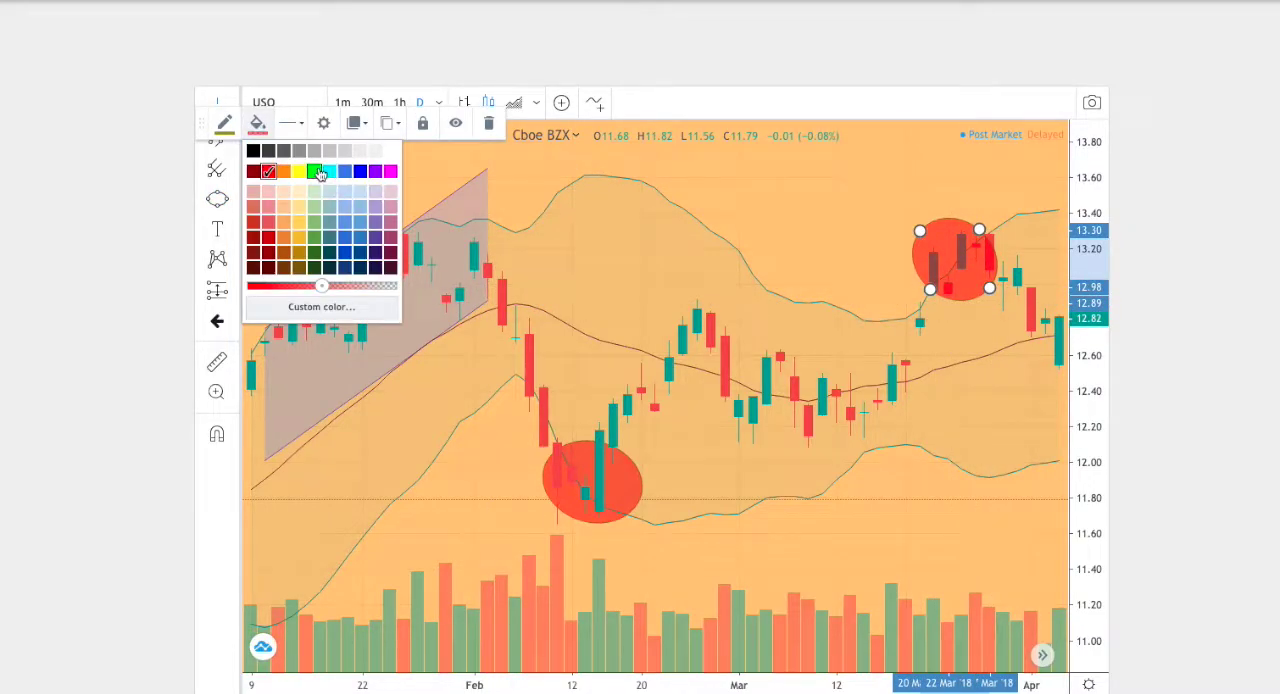
pyautogui.click(312, 172)
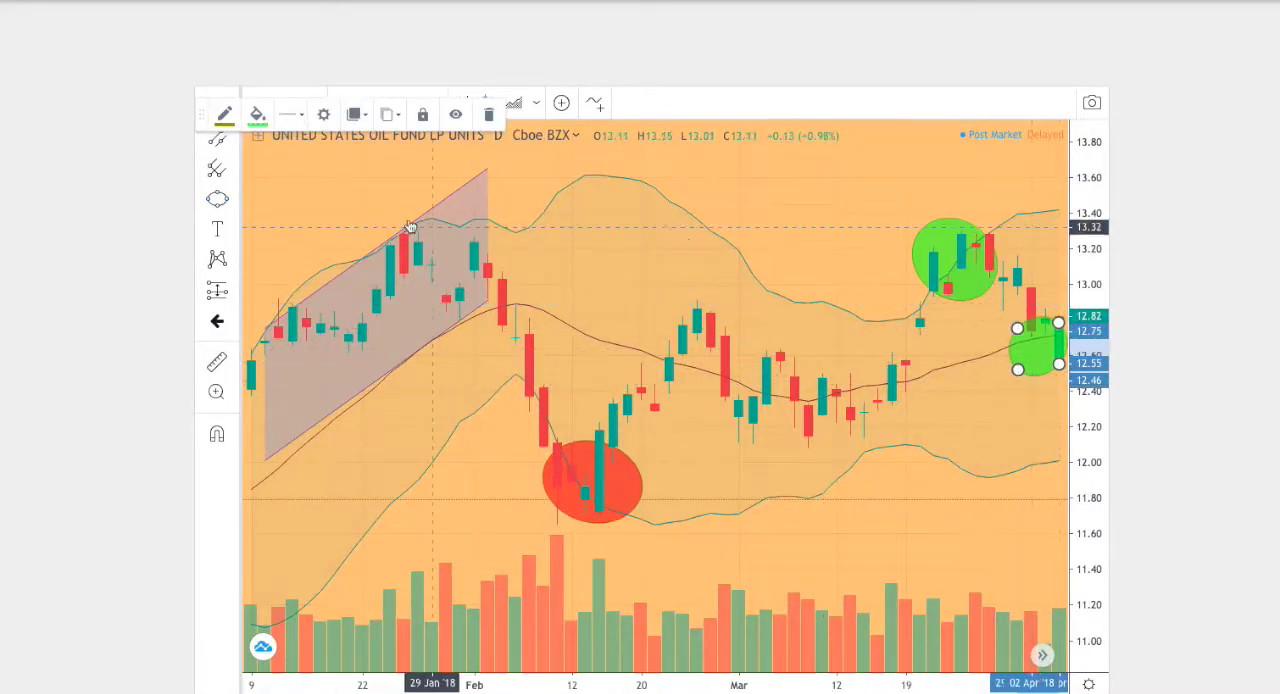
pyautogui.click(256, 112)
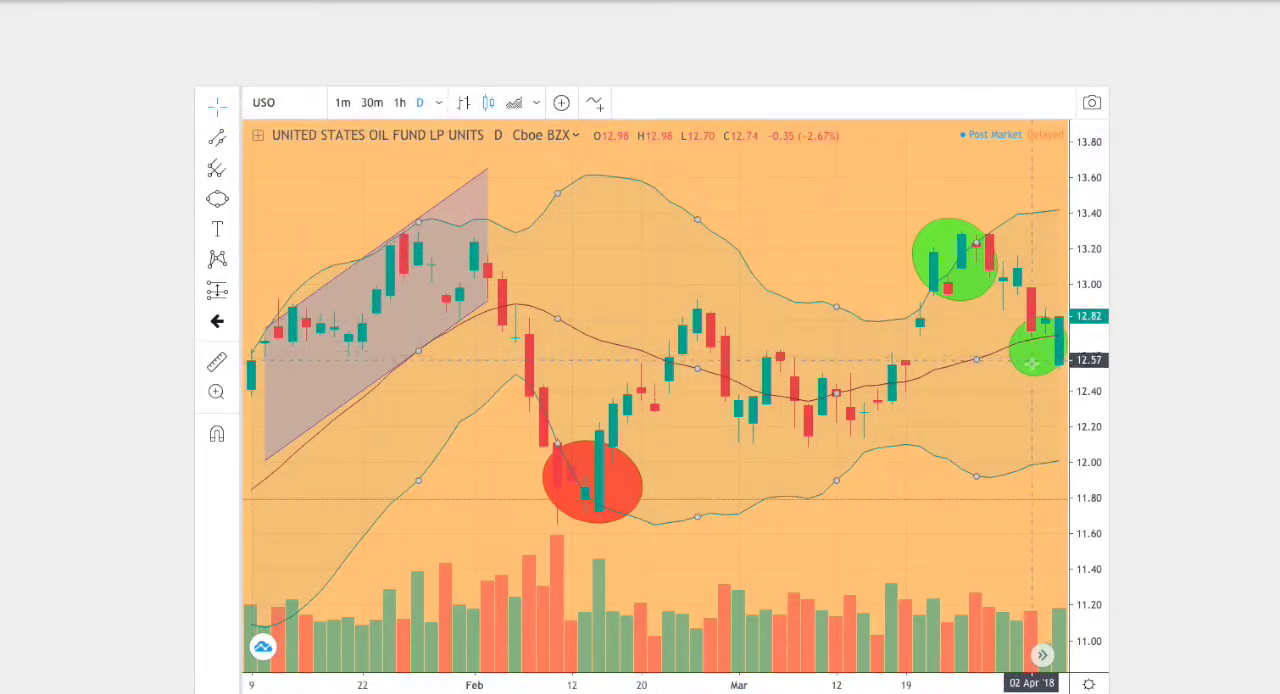
pyautogui.click(1036, 362)
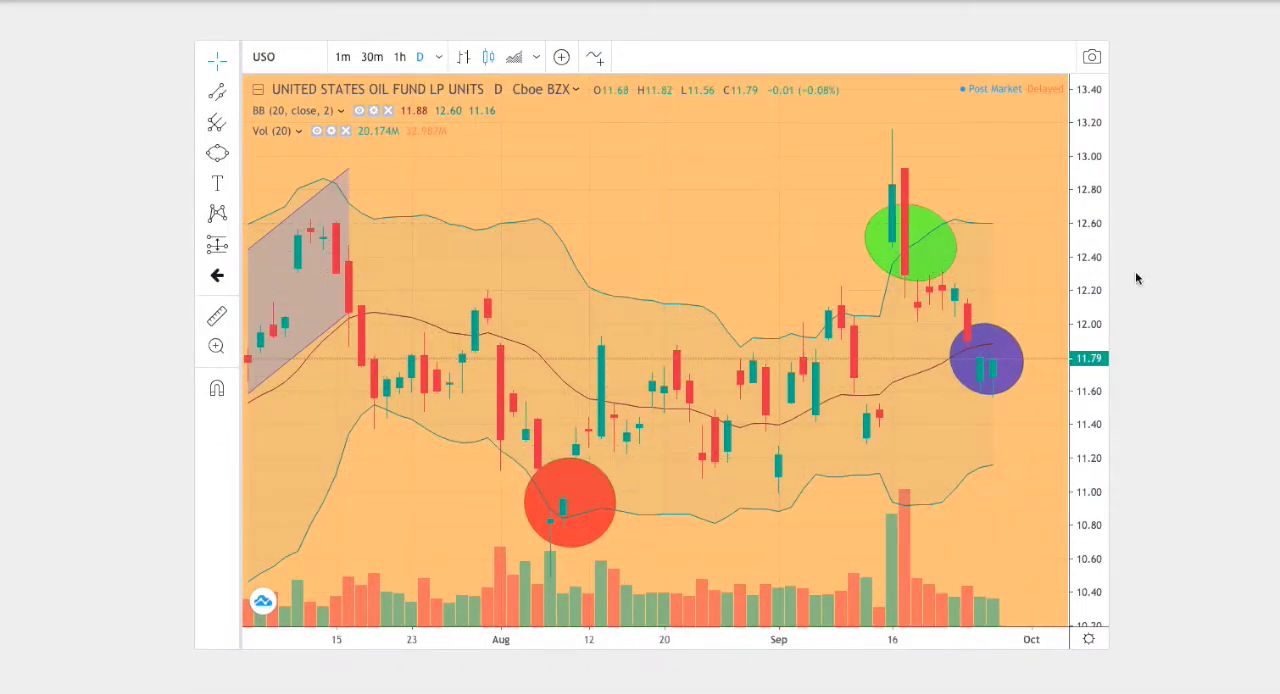
# Step: Scroll down the page toward the forecast model after recolouring the ellipses
pyautogui.scroll(-3)
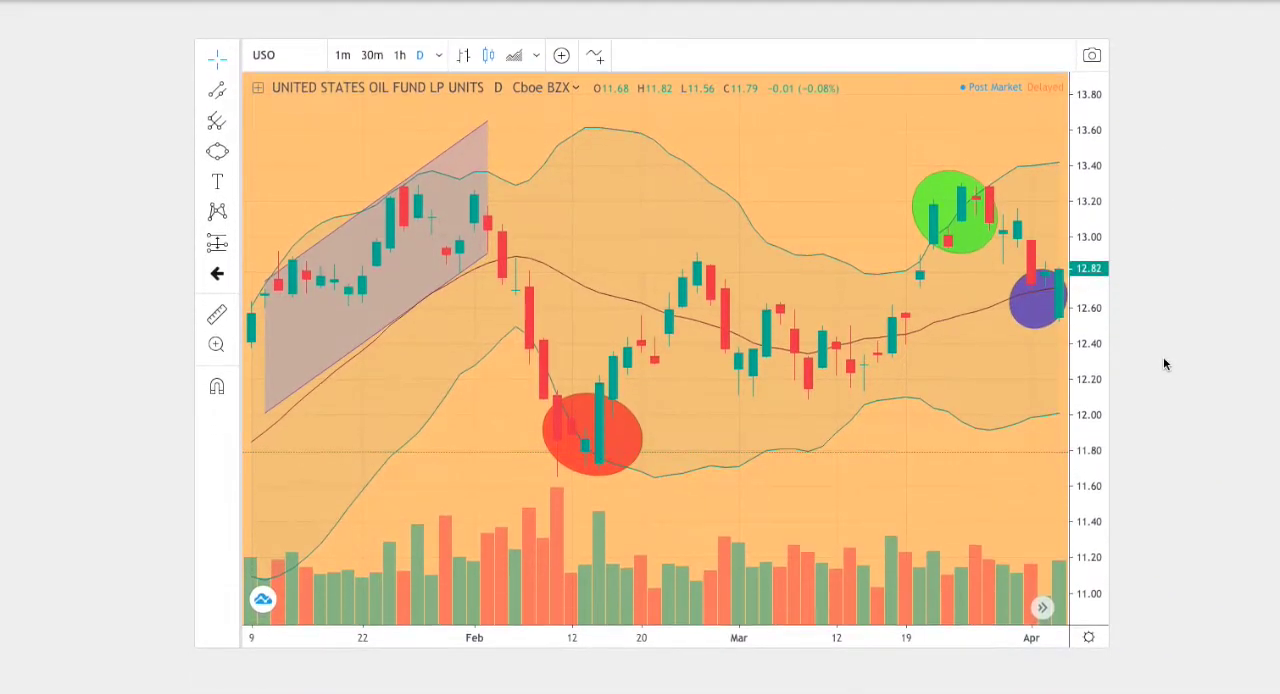
pyautogui.scroll(-3)
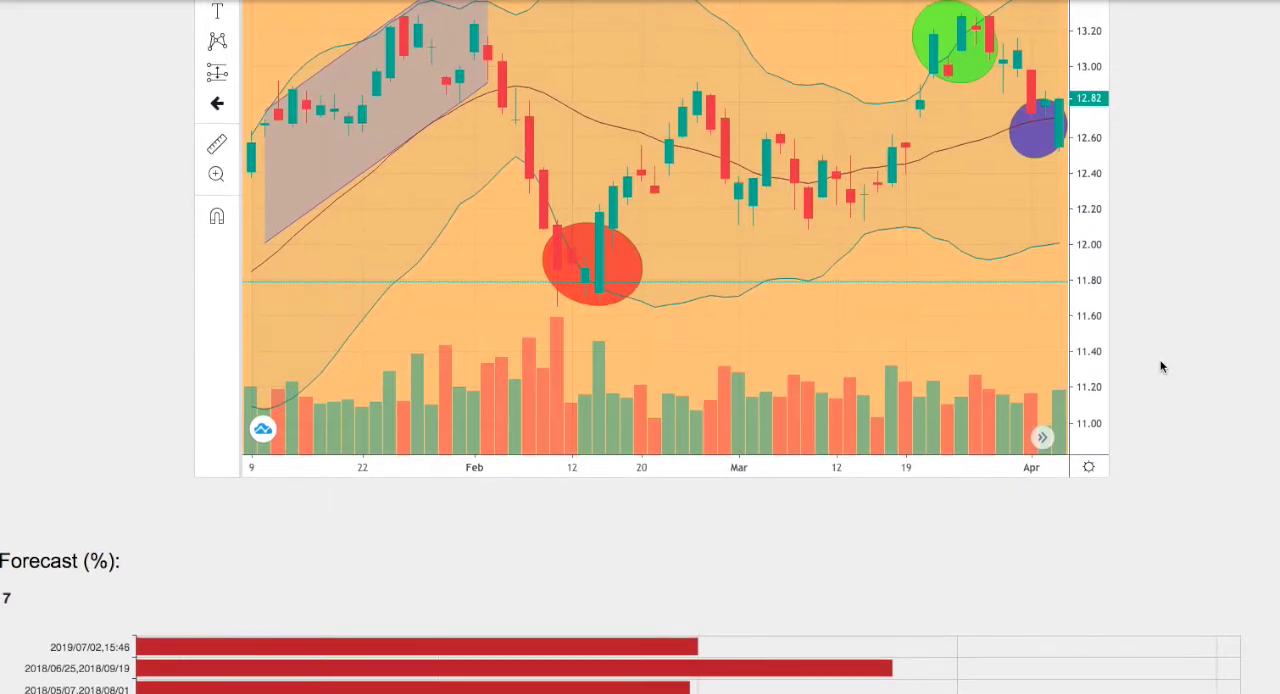
pyautogui.scroll(-3)
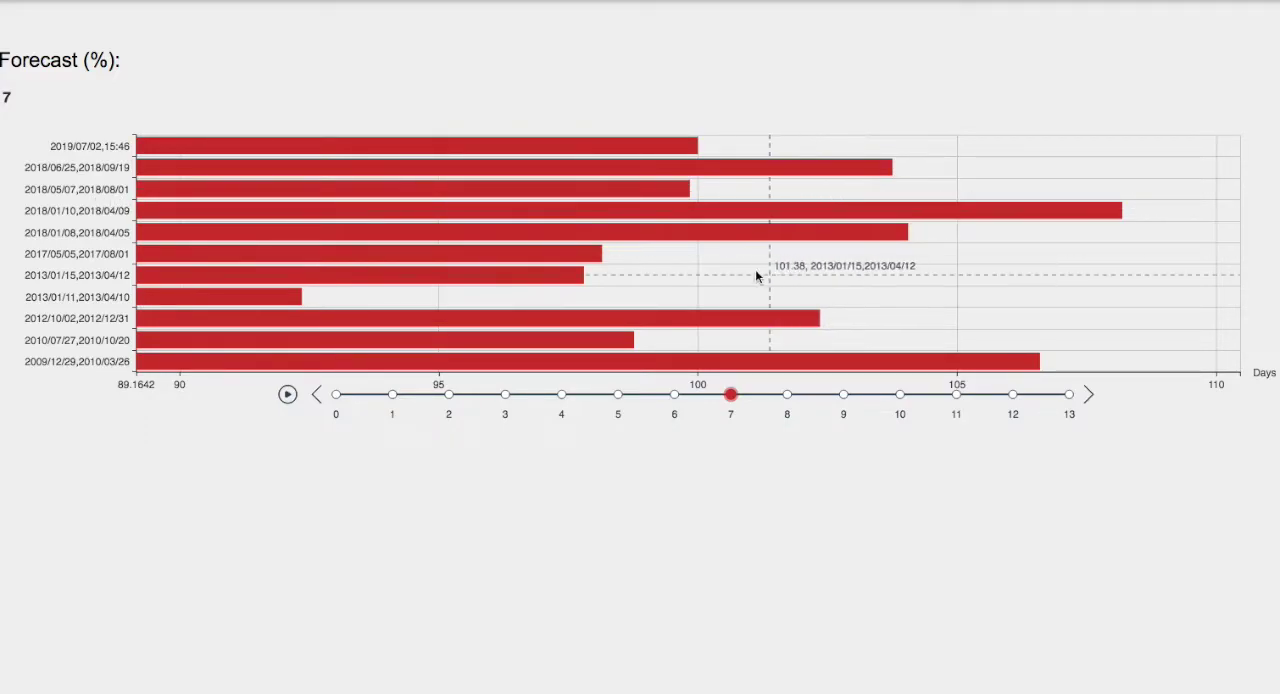
pyautogui.moveTo(170, 232)
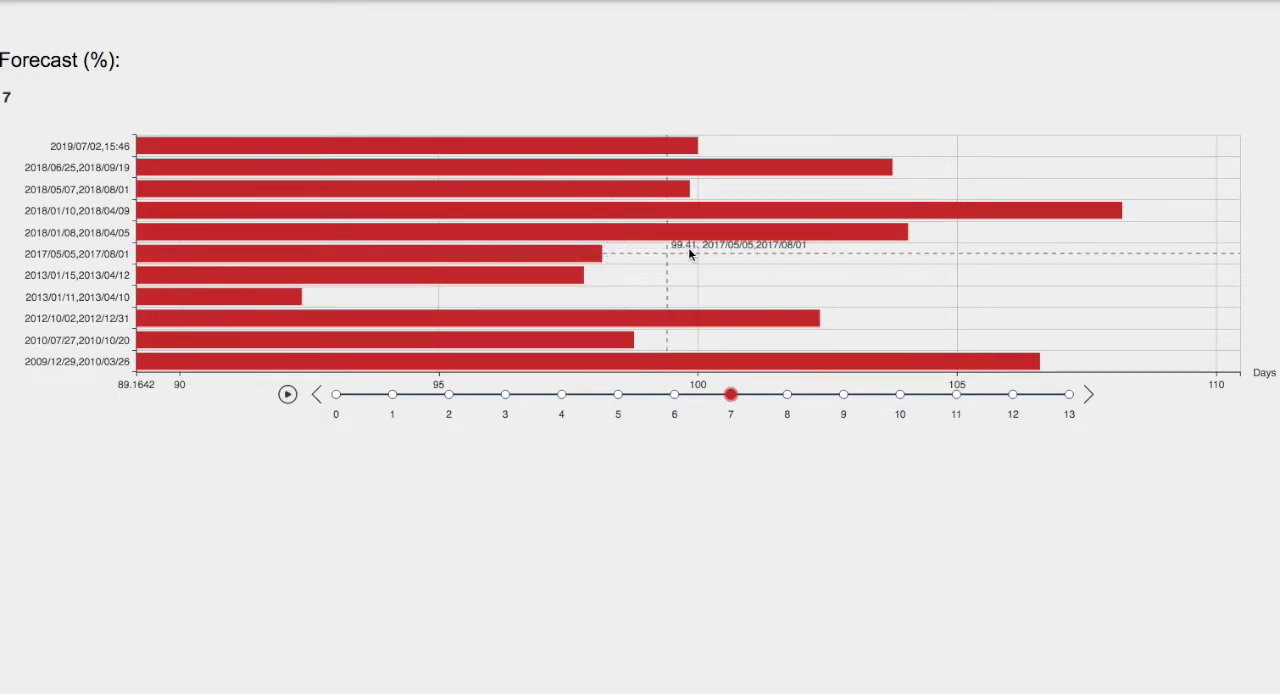
pyautogui.moveTo(910, 244)
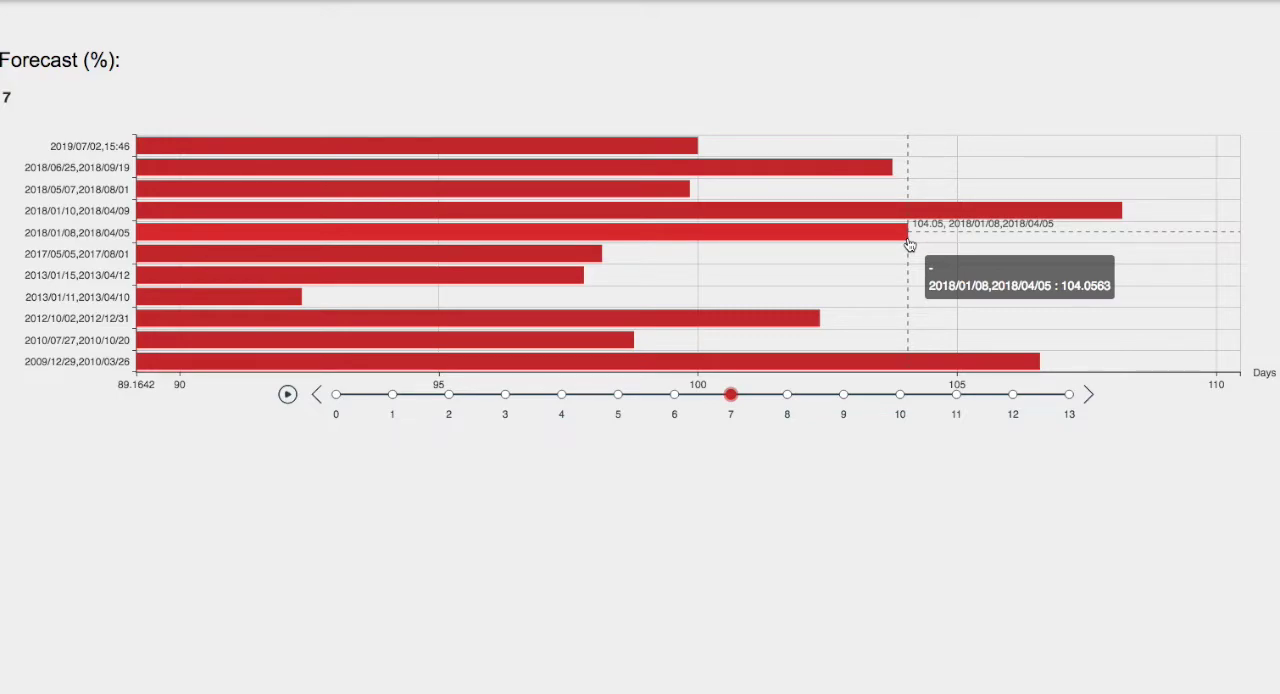
# Step: Scroll to the Forecast (%) bars showing the 2018/01/08–2018/04/05 period at 104.0583
pyautogui.scroll(-3)
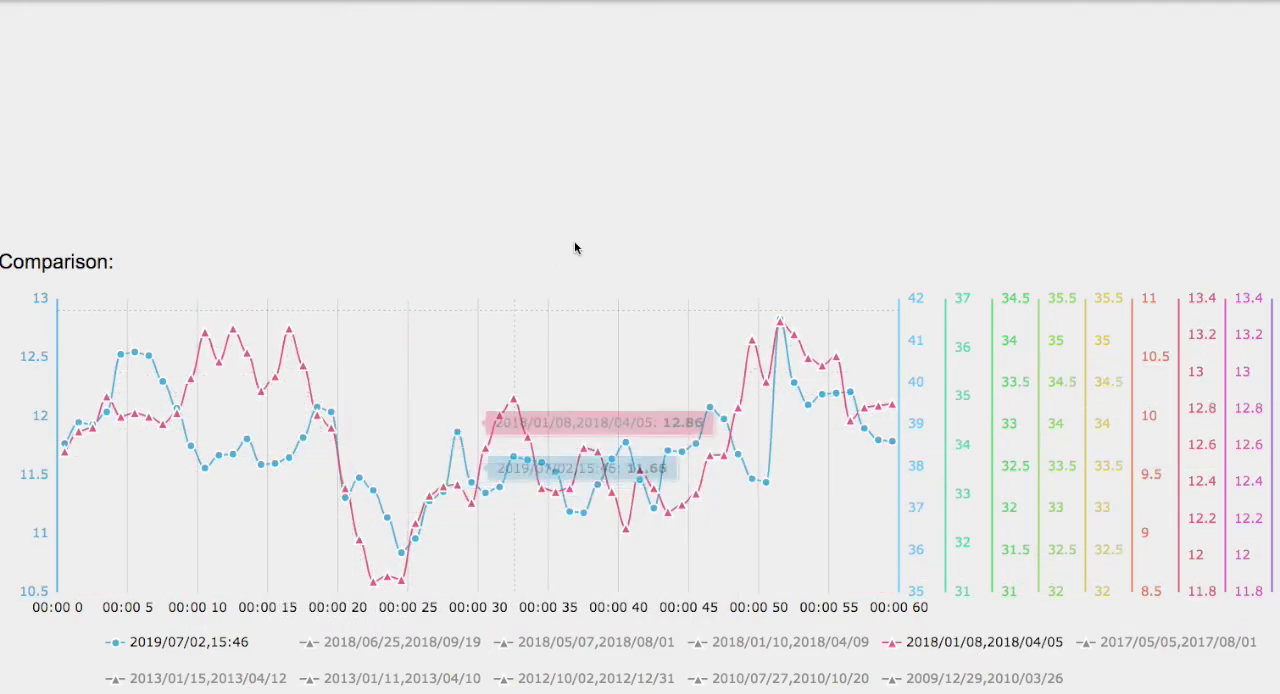
# Step: Scroll down to the Comparison chart of 2019/07/02 against past periods
pyautogui.scroll(-3)
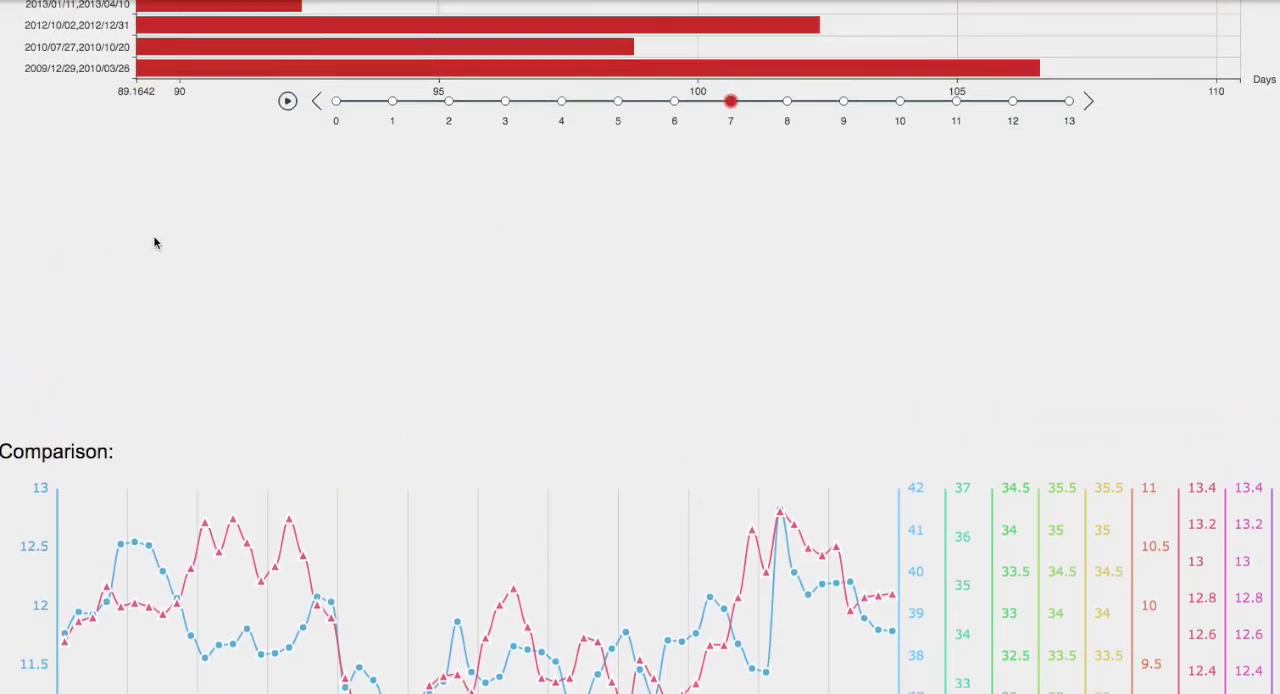